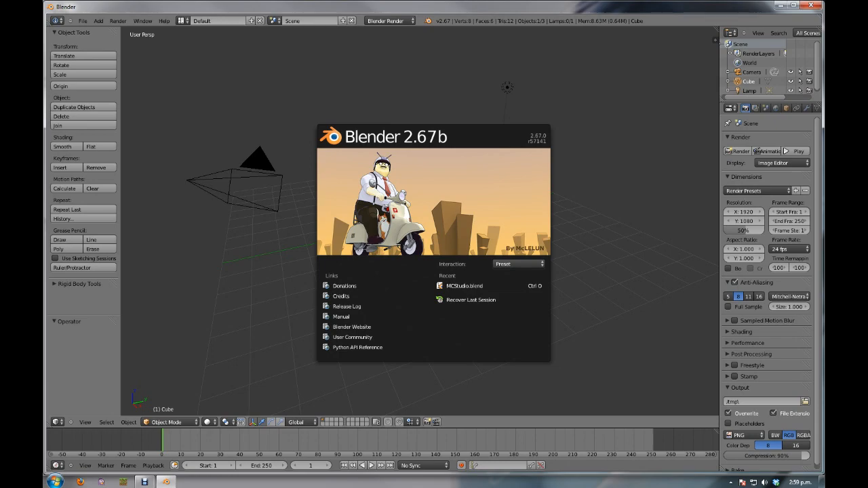
mouse_move(594, 98)
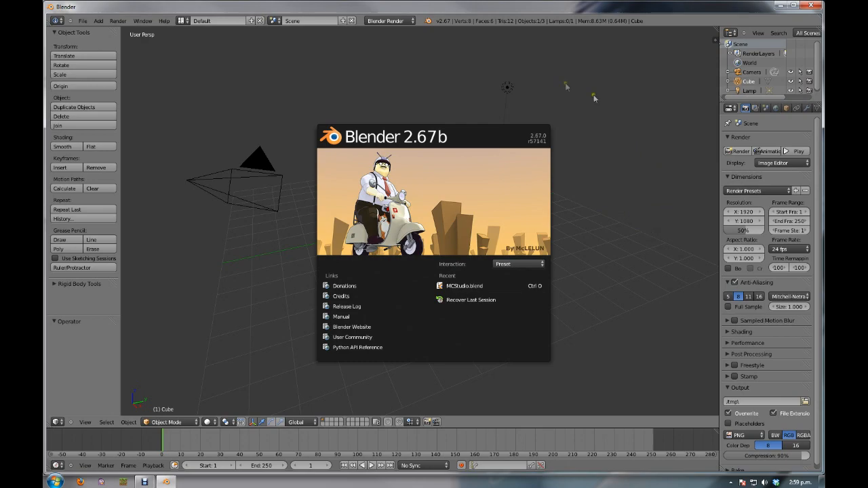
mouse_move(631, 220)
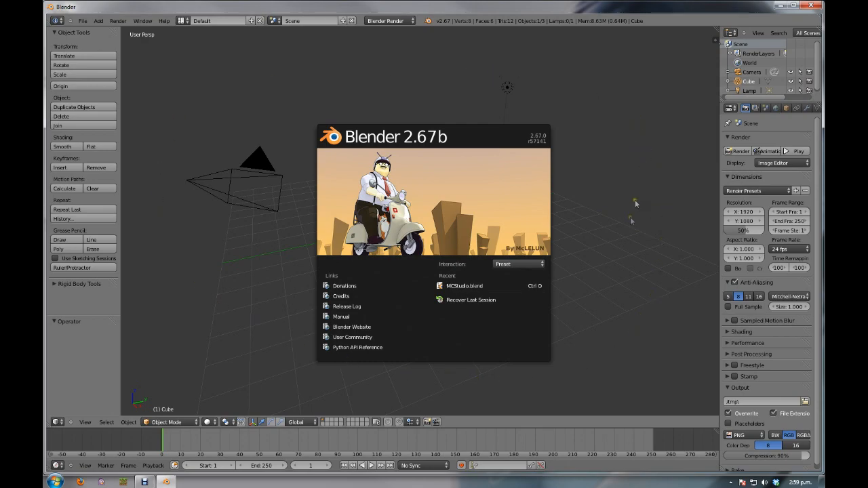
mouse_move(424, 160)
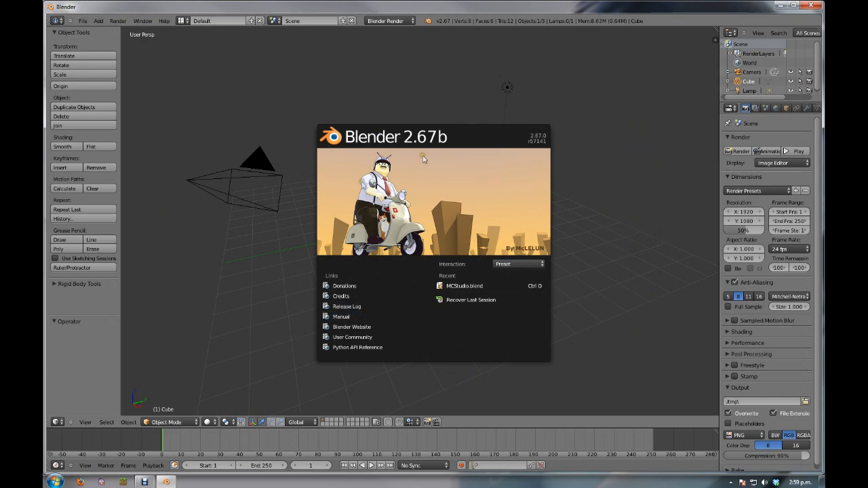
Step: Dismiss the splash screen to reveal the default cube, camera and lamp
click(673, 216)
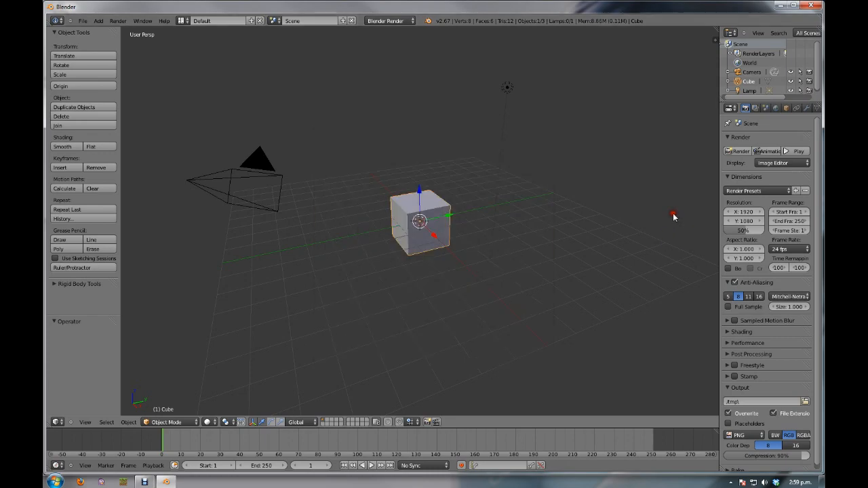
mouse_move(573, 276)
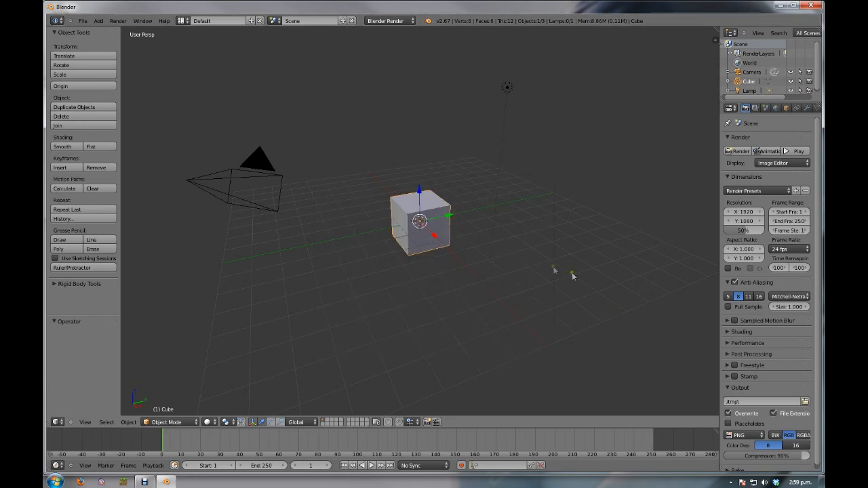
mouse_move(536, 257)
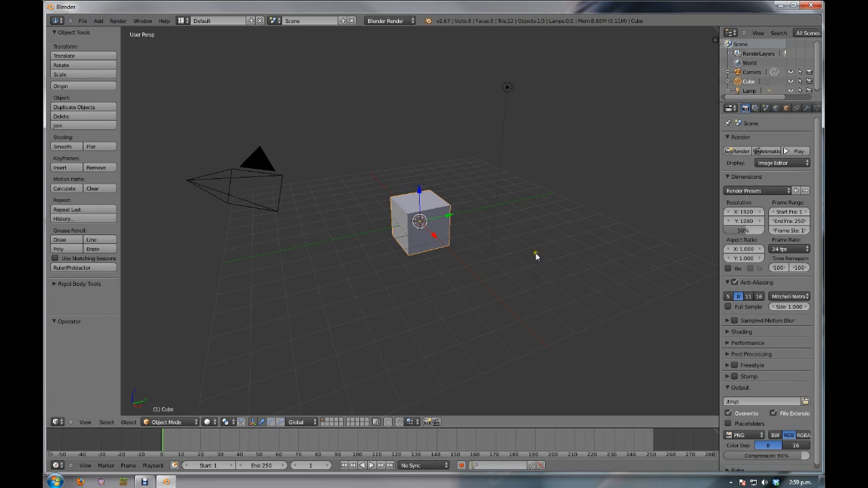
mouse_move(517, 263)
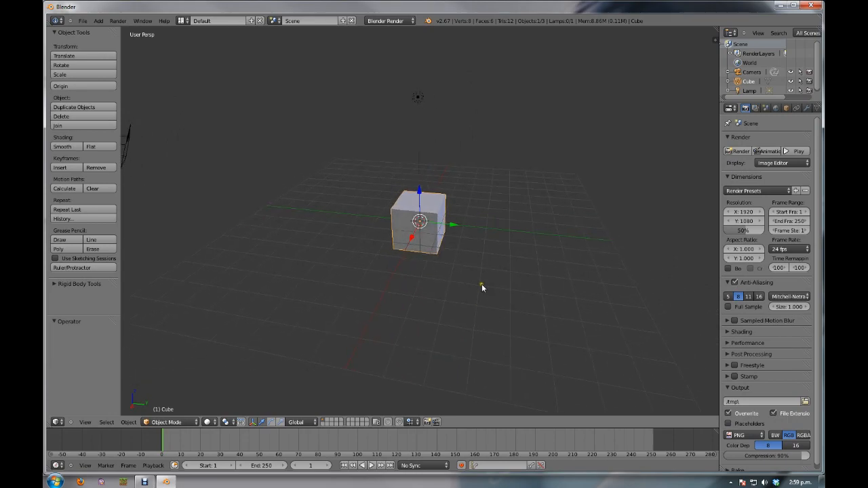
mouse_move(502, 246)
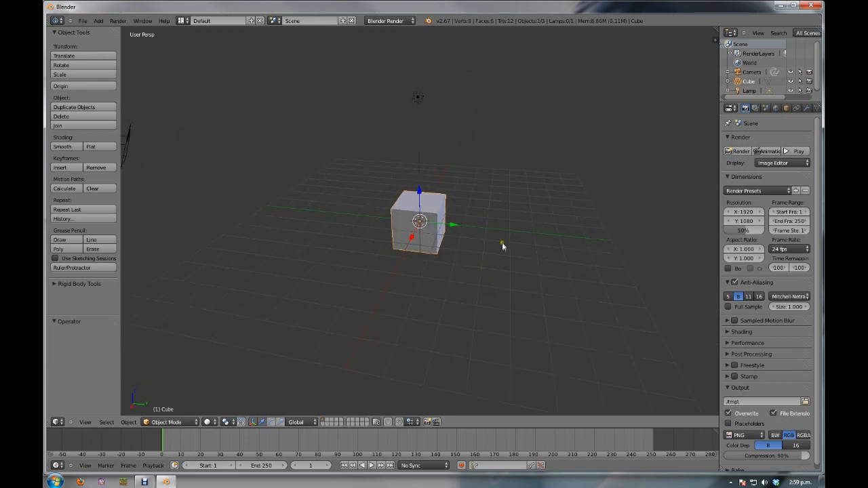
mouse_move(502, 250)
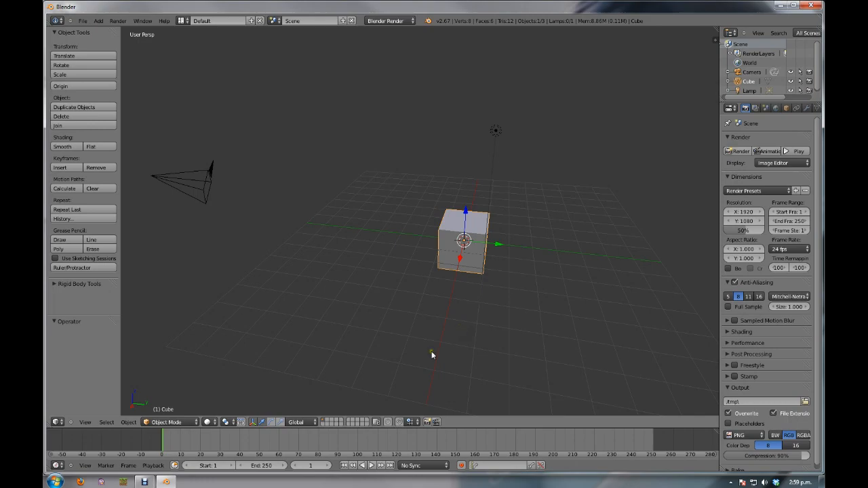
mouse_move(507, 328)
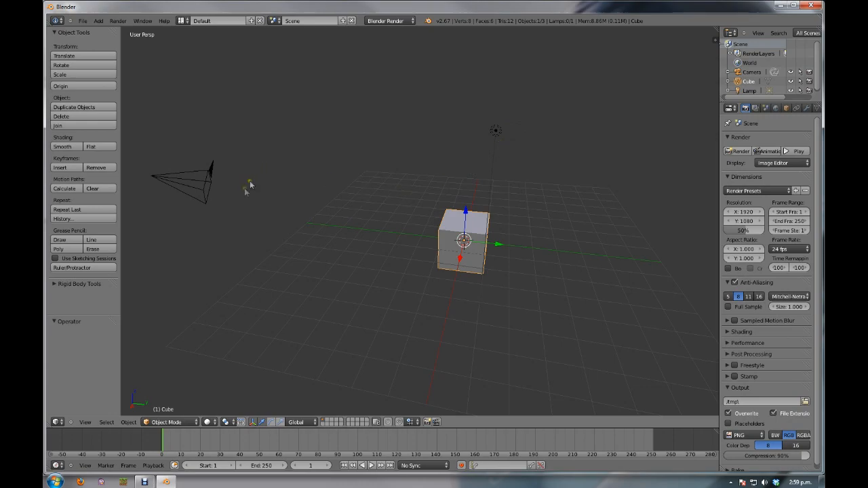
mouse_move(476, 301)
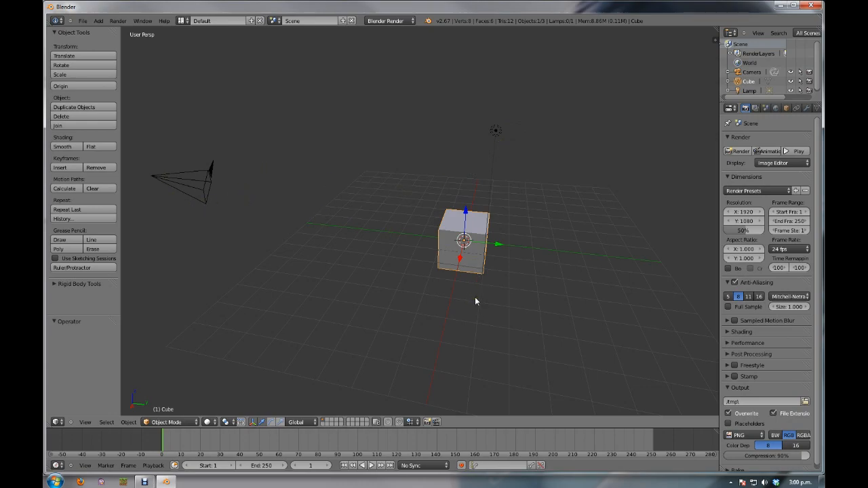
mouse_move(473, 238)
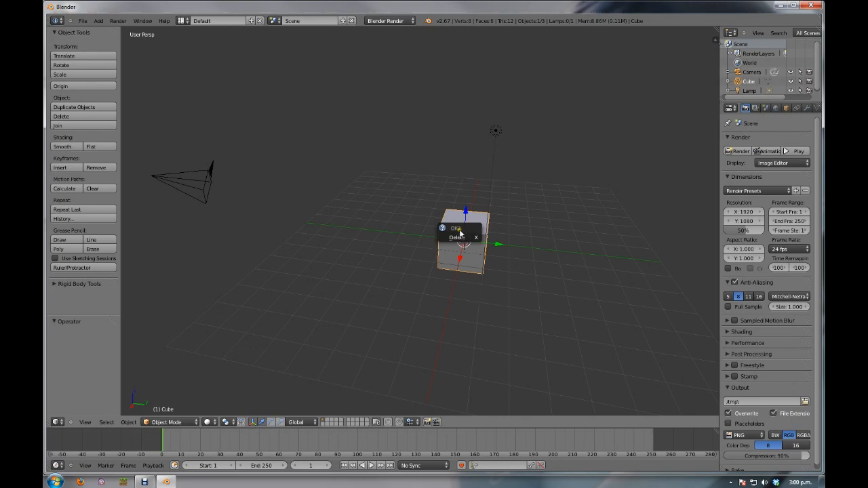
Step: Delete the default cube, lamp and camera, leaving only the grid
click(456, 238)
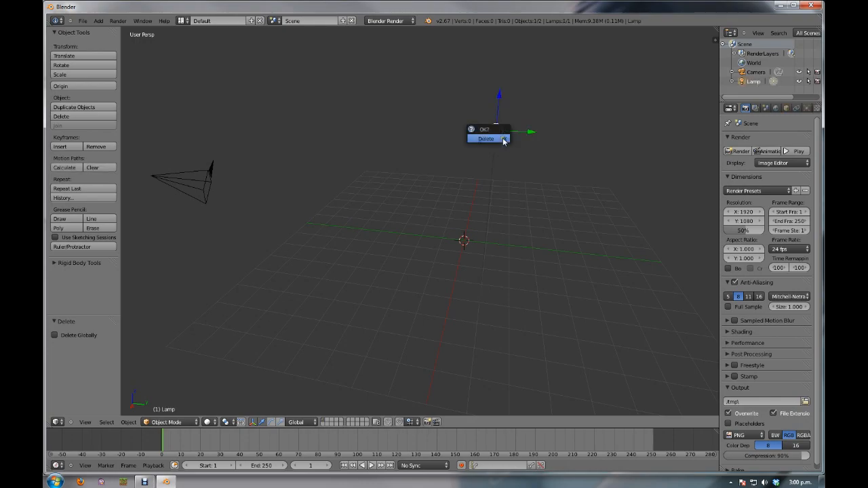
click(486, 140)
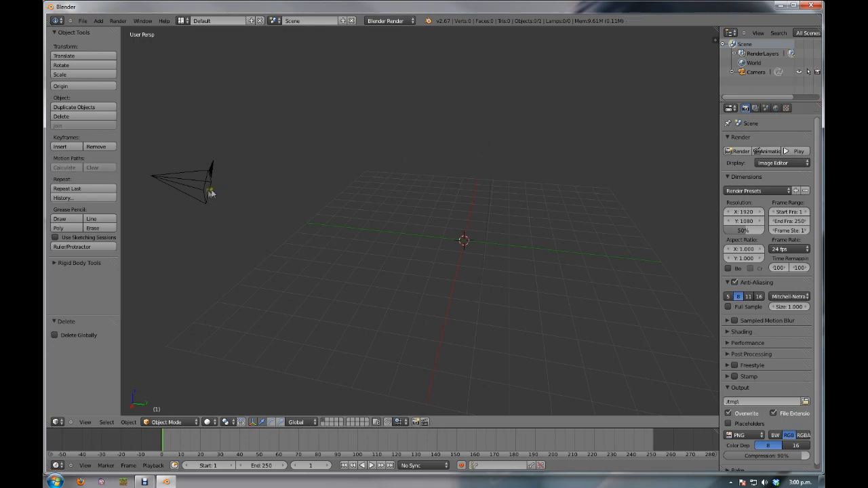
click(204, 183)
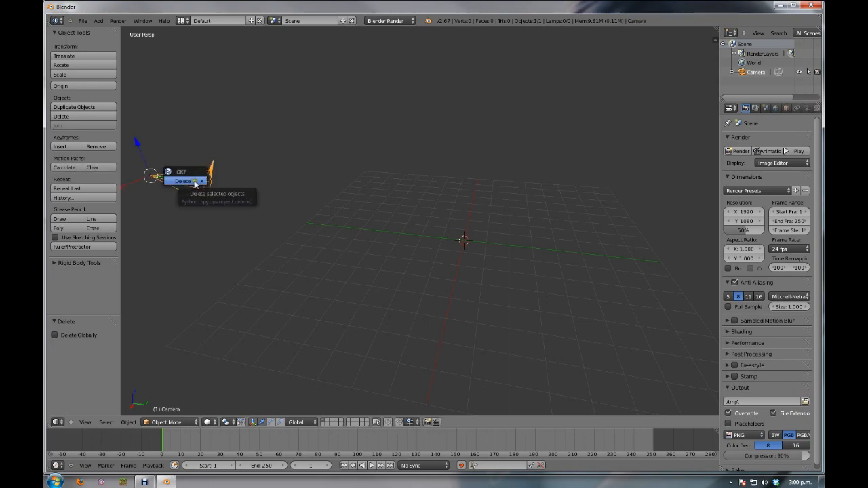
click(182, 180)
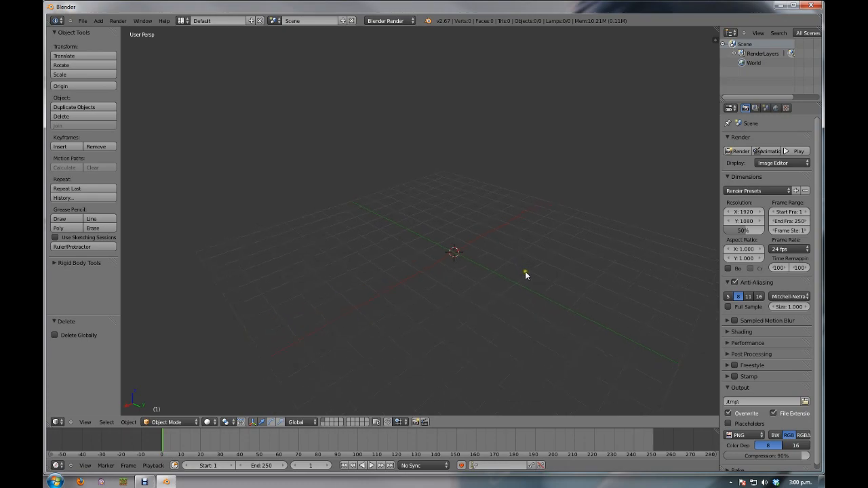
Step: Set the scene unit system to Metric in the Scene properties
drag(526, 275, 560, 251)
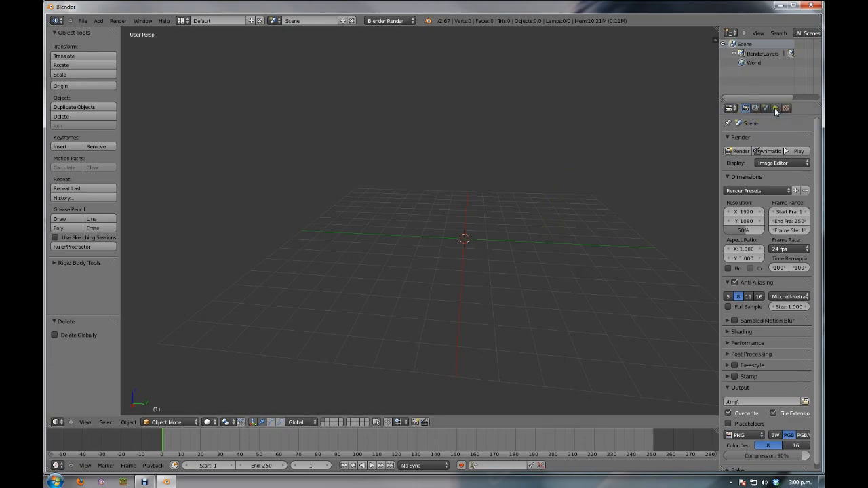
mouse_move(765, 108)
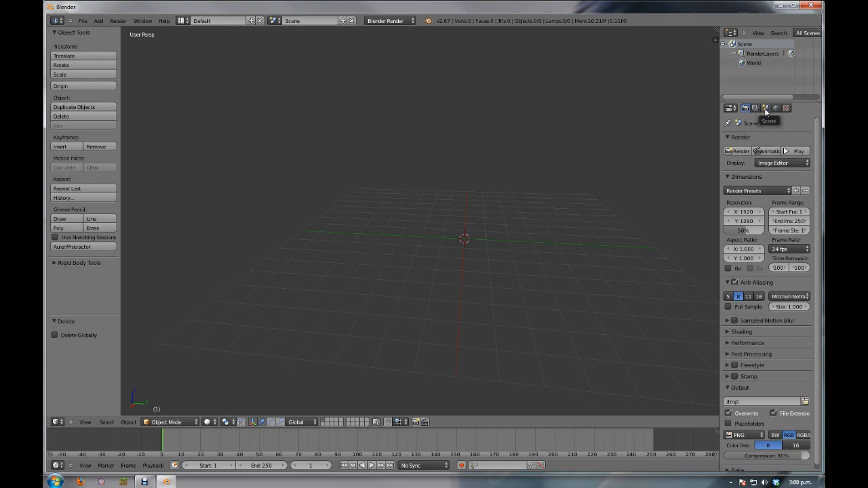
mouse_move(769, 112)
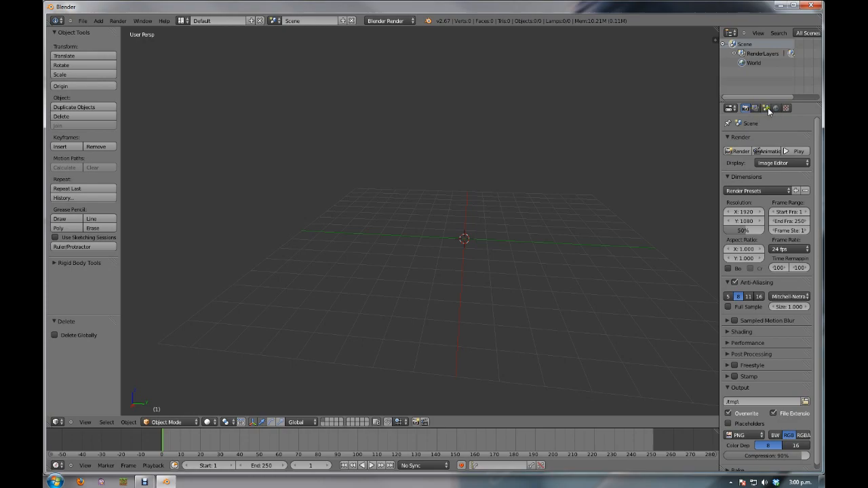
click(765, 108)
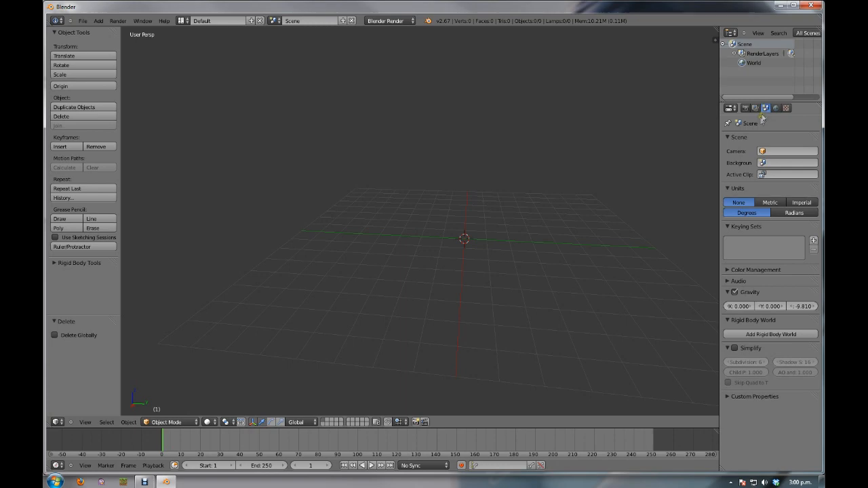
click(770, 202)
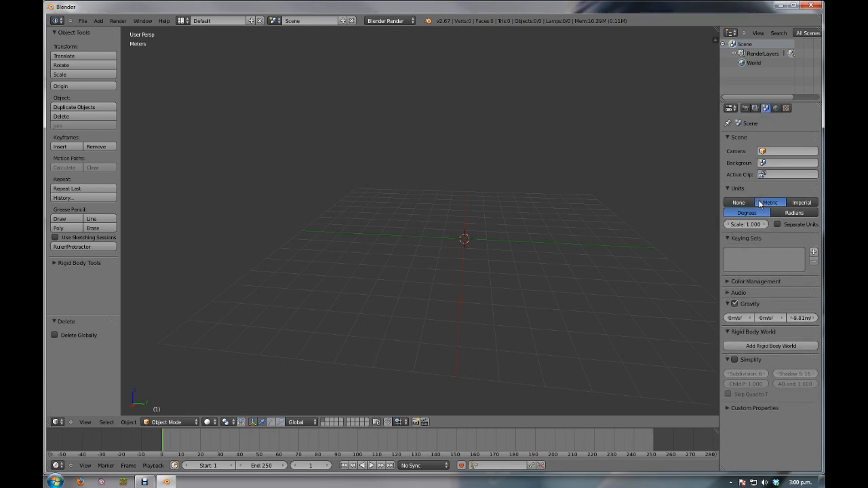
mouse_move(770, 203)
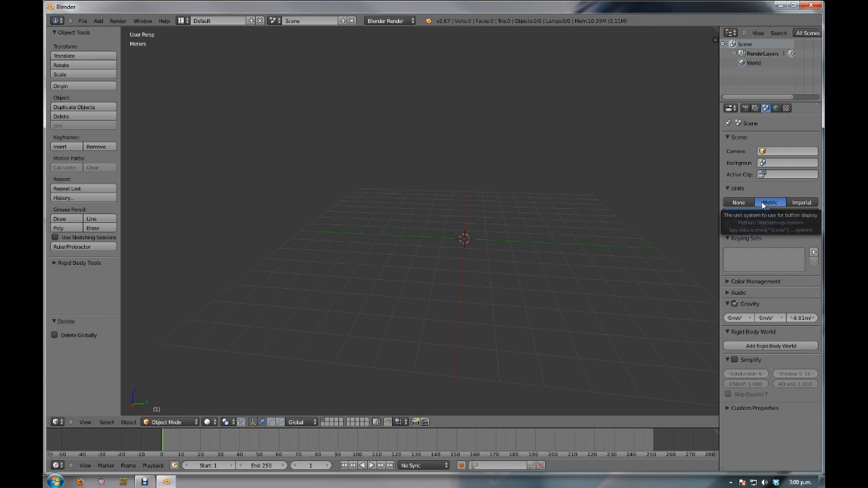
click(739, 202)
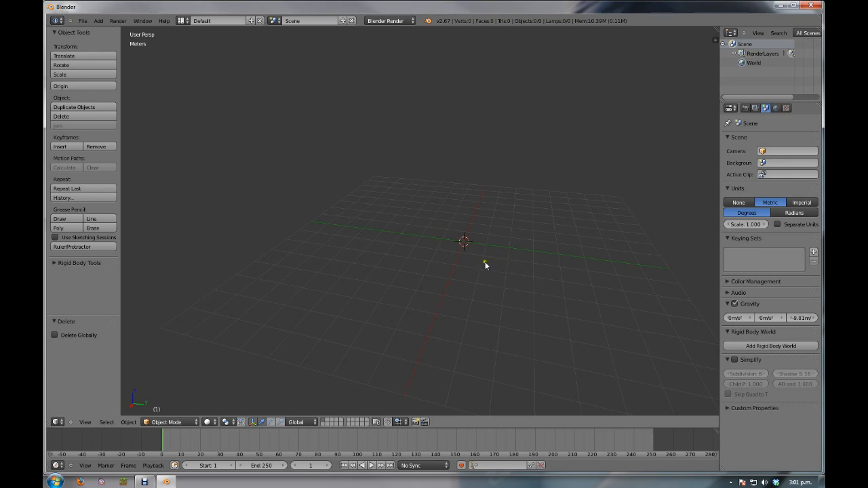
mouse_move(481, 243)
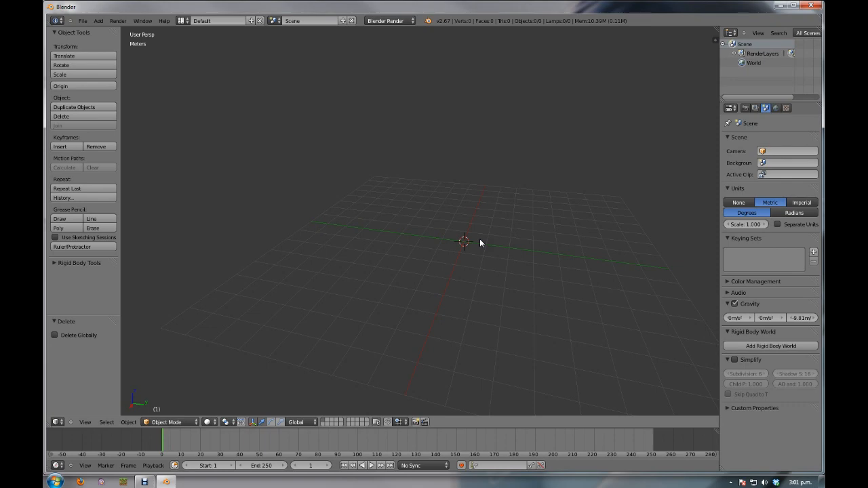
mouse_move(505, 250)
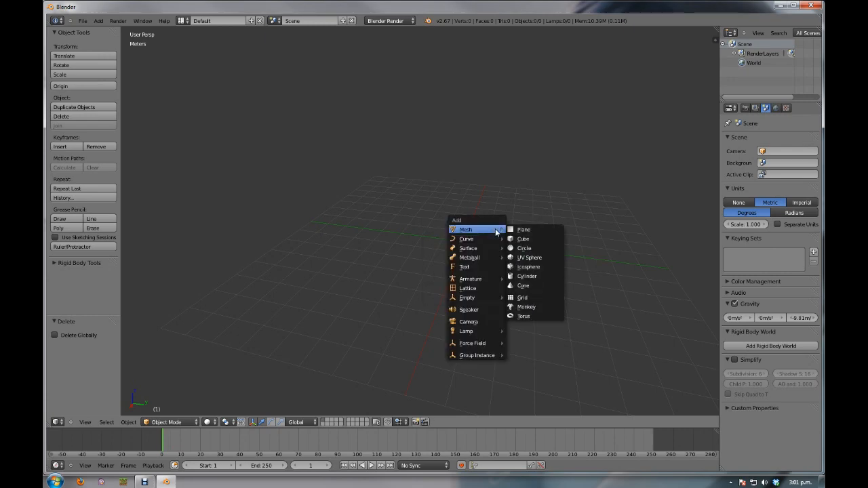
mouse_move(486, 231)
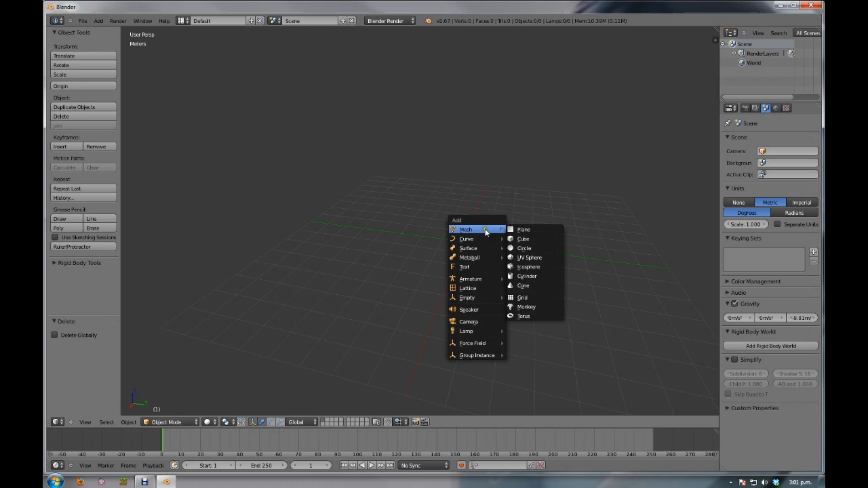
mouse_move(524, 239)
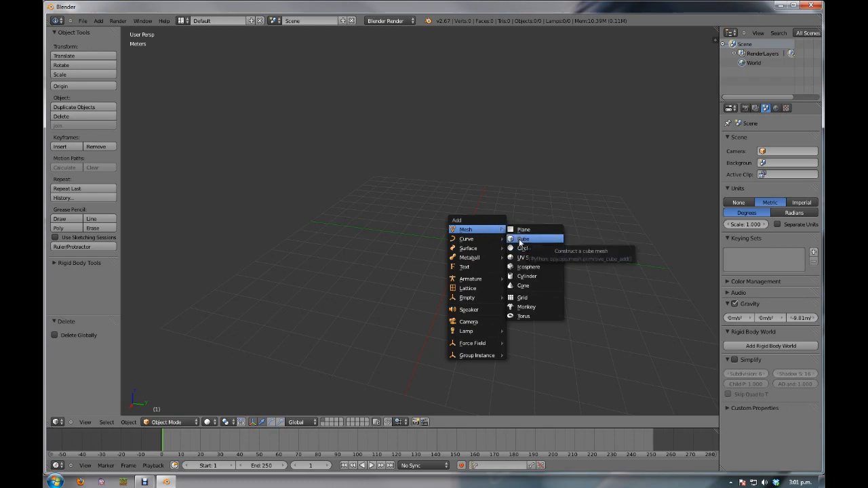
mouse_move(477, 230)
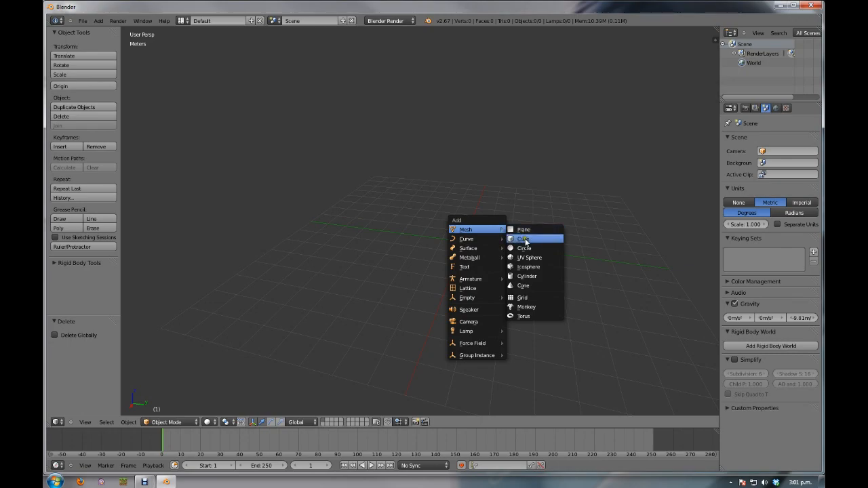
Step: Add a single cube mesh at the world origin of the empty scene
click(524, 239)
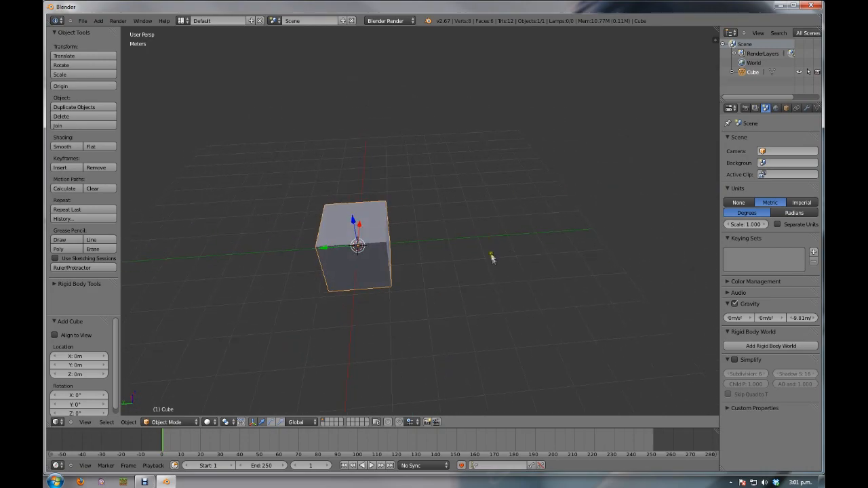
Step: Show the cube's transform panel: scale 0.5, location 50 cm, dimensions 1 m
key(n)
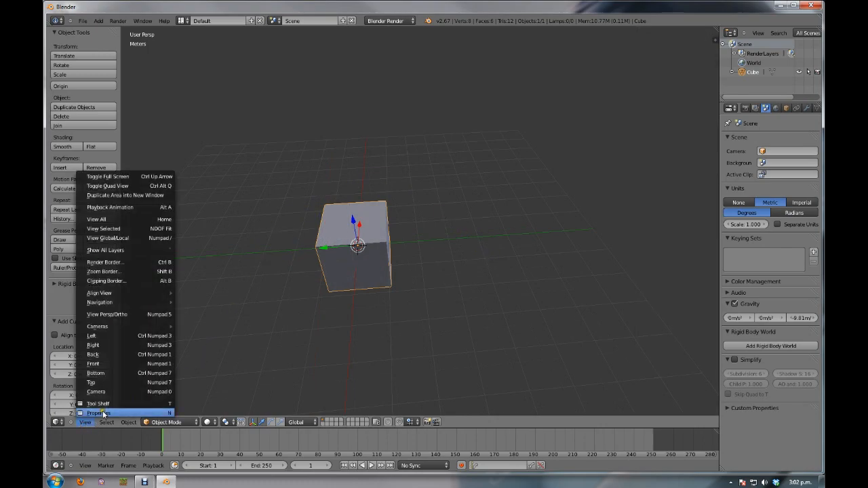
click(99, 413)
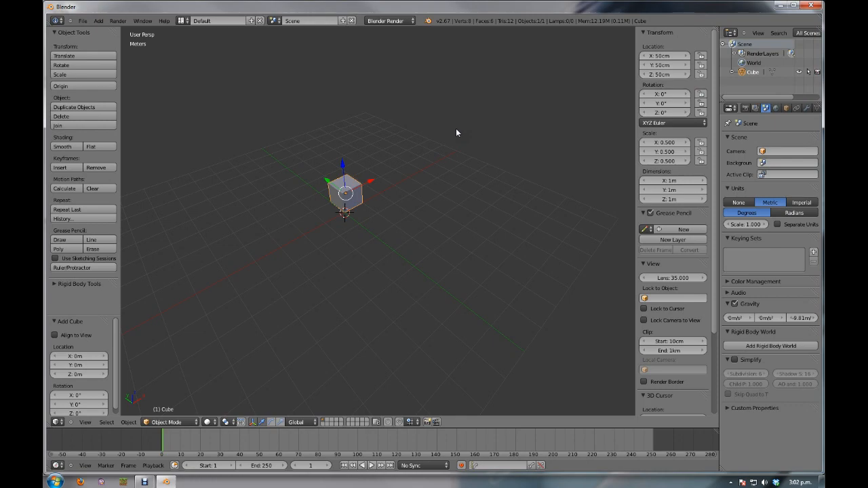
mouse_move(468, 141)
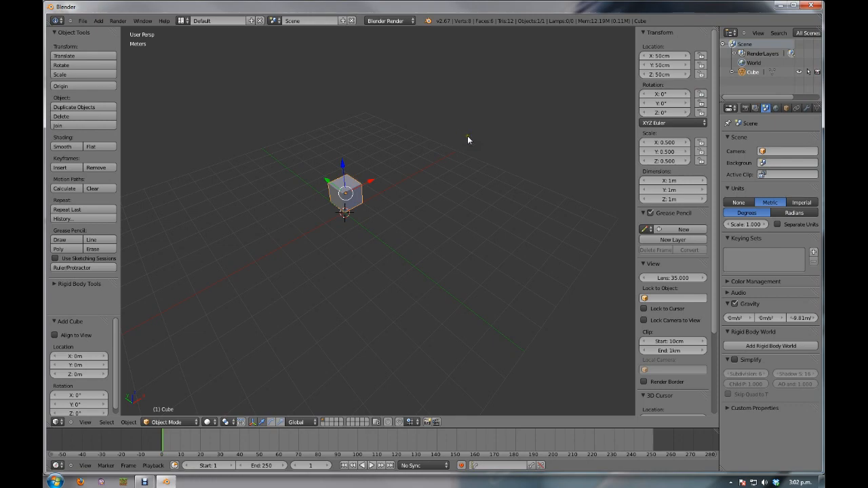
mouse_move(355, 209)
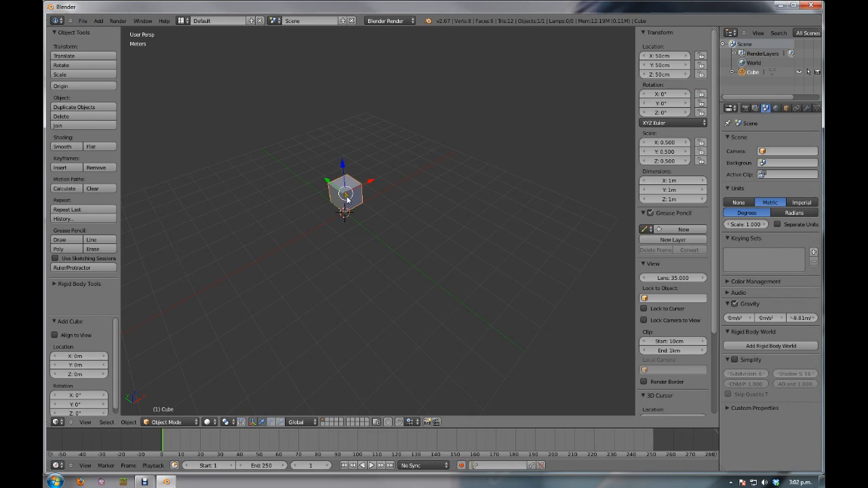
mouse_move(447, 149)
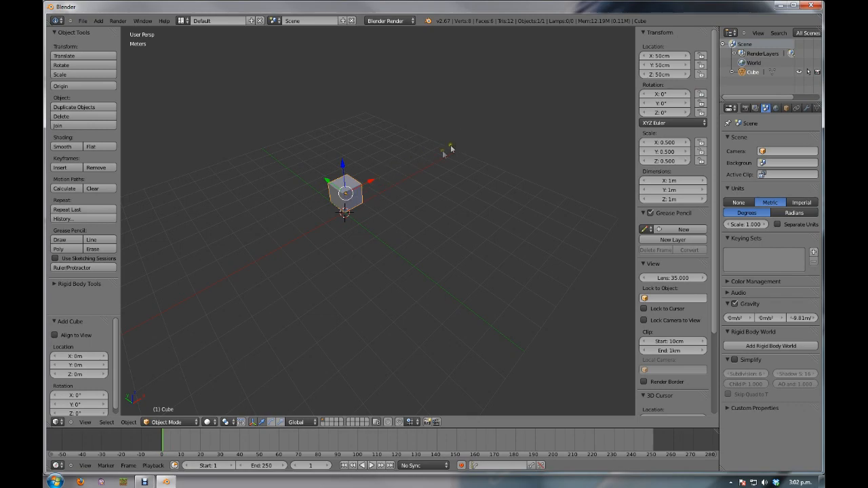
mouse_move(343, 204)
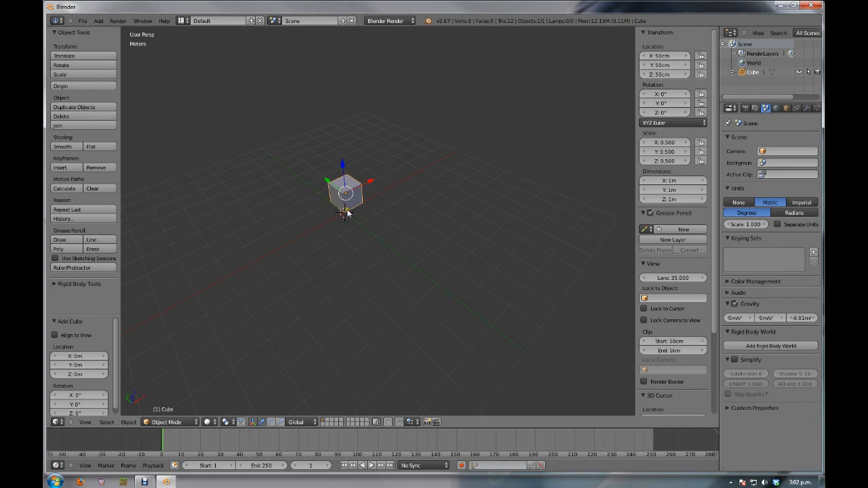
mouse_move(348, 195)
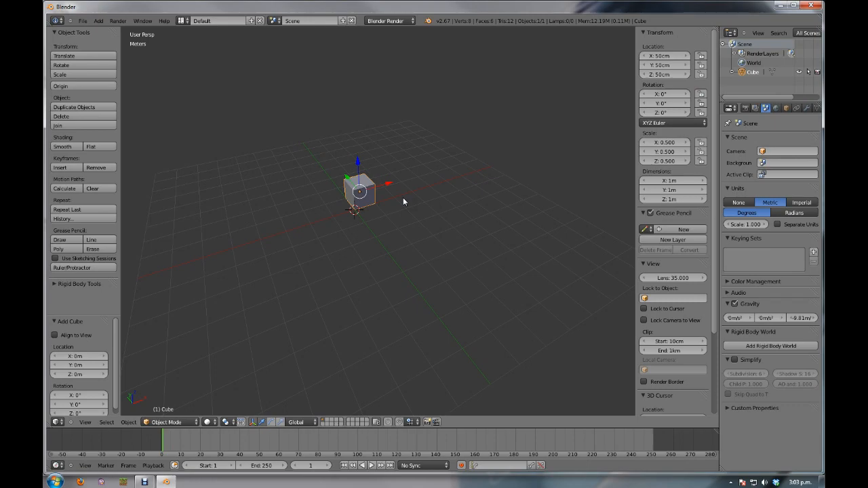
mouse_move(424, 196)
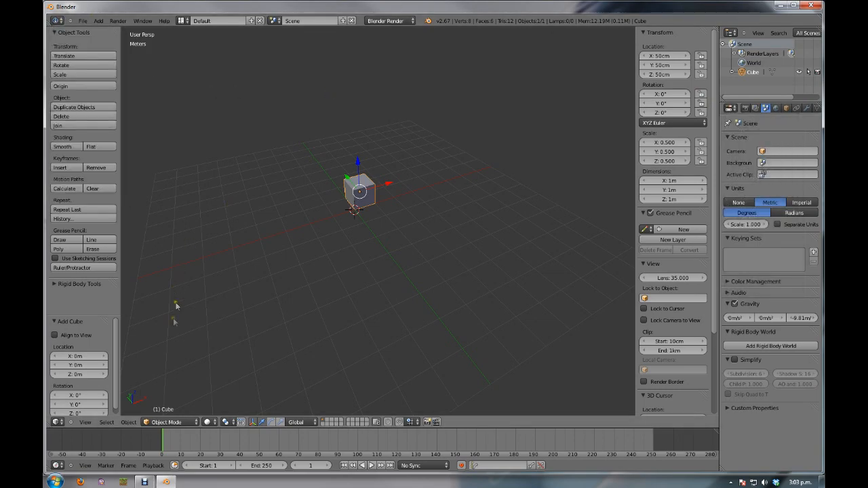
mouse_move(470, 232)
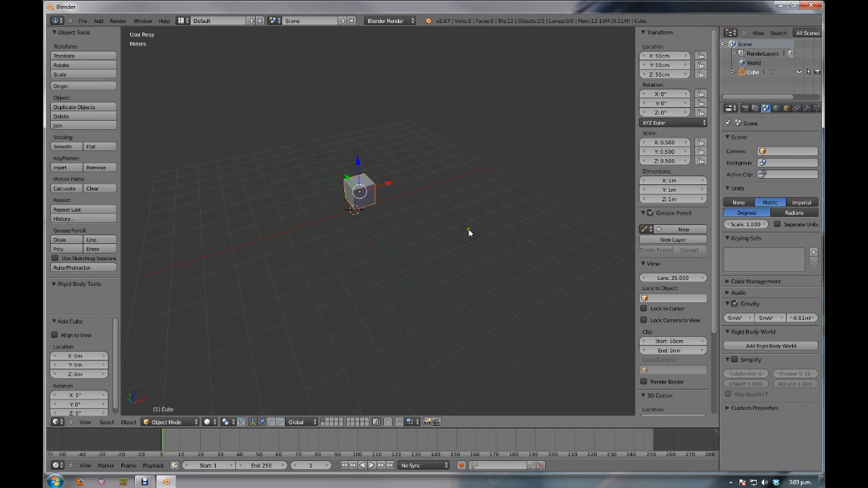
mouse_move(767, 400)
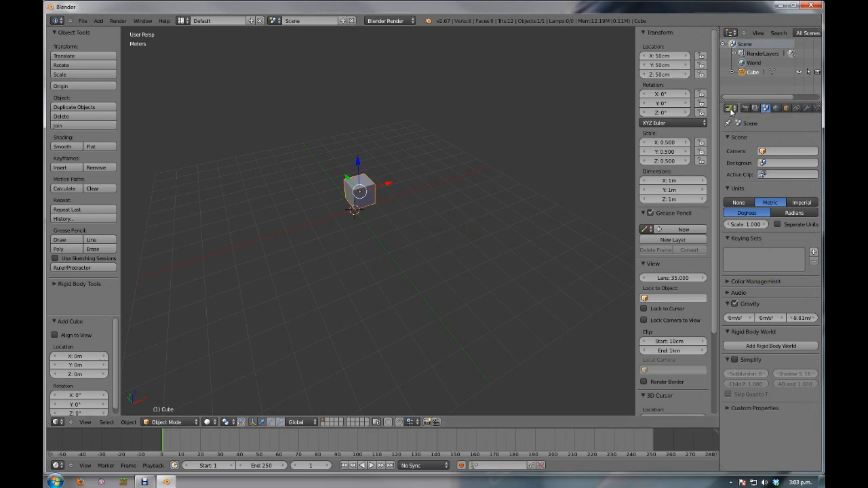
Step: Switch the side area to User Preferences and turn off Mipmaps under System
click(731, 108)
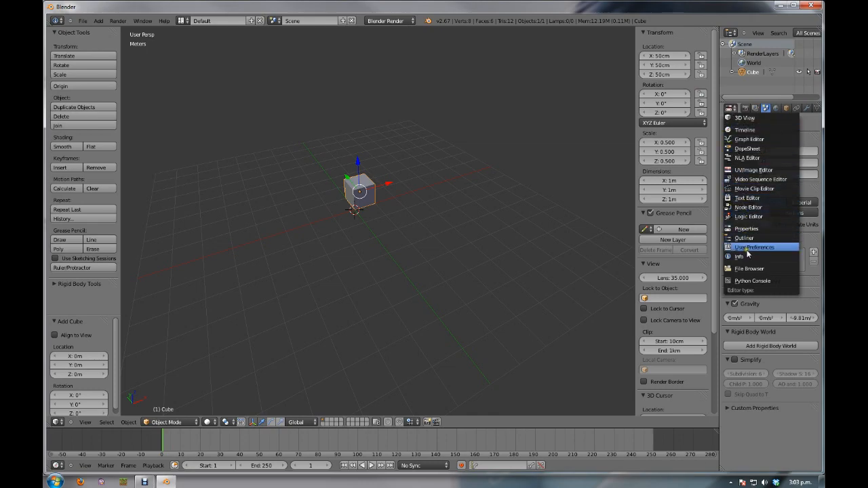
click(753, 247)
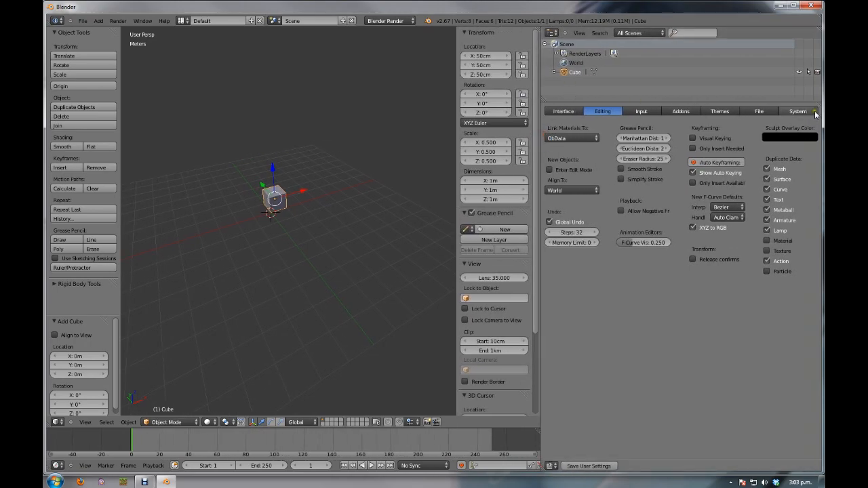
click(798, 111)
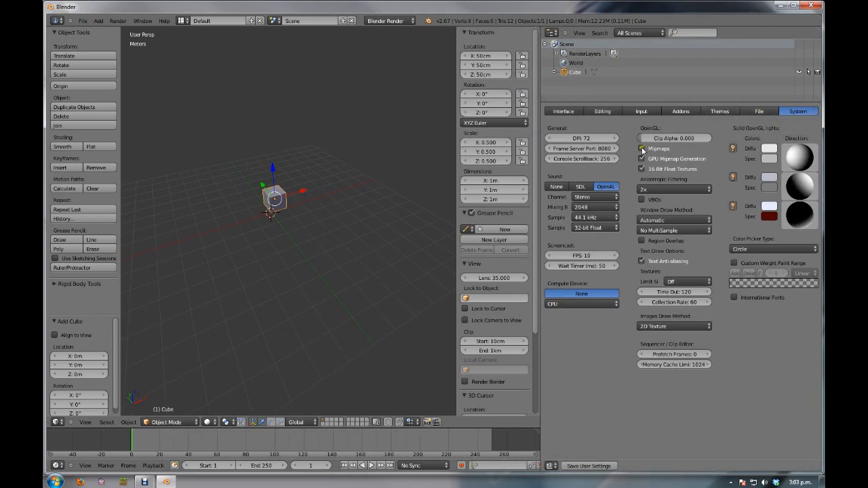
click(641, 149)
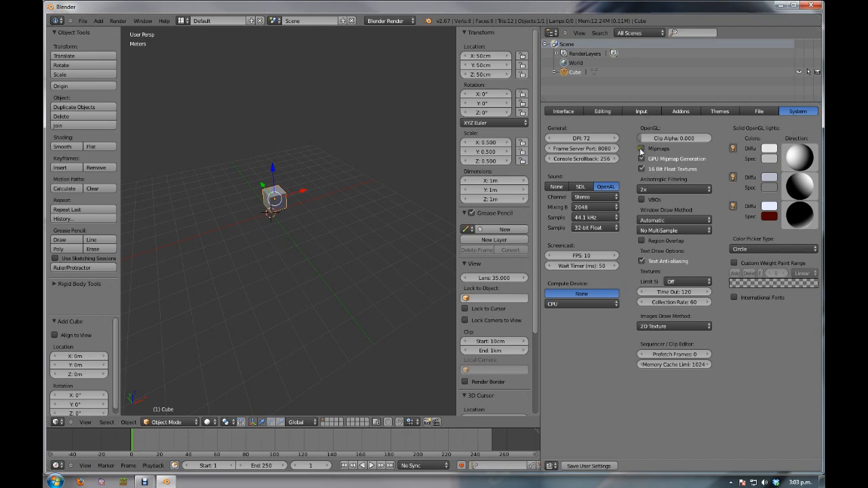
mouse_move(641, 148)
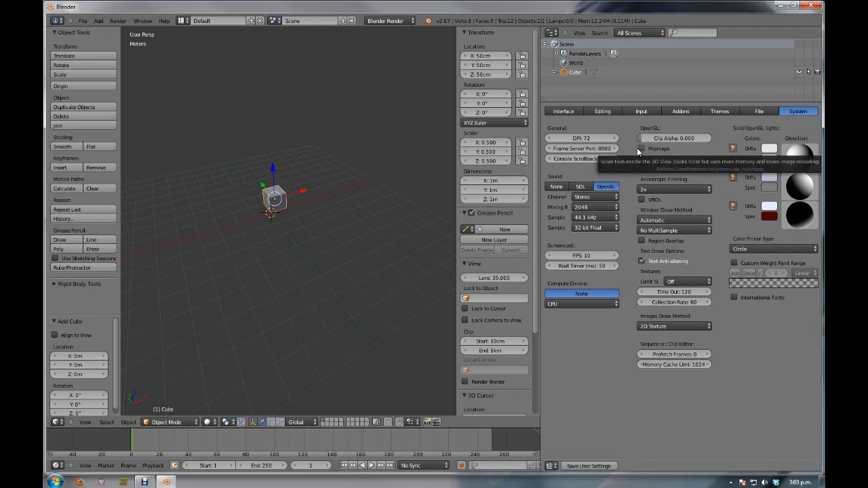
click(642, 149)
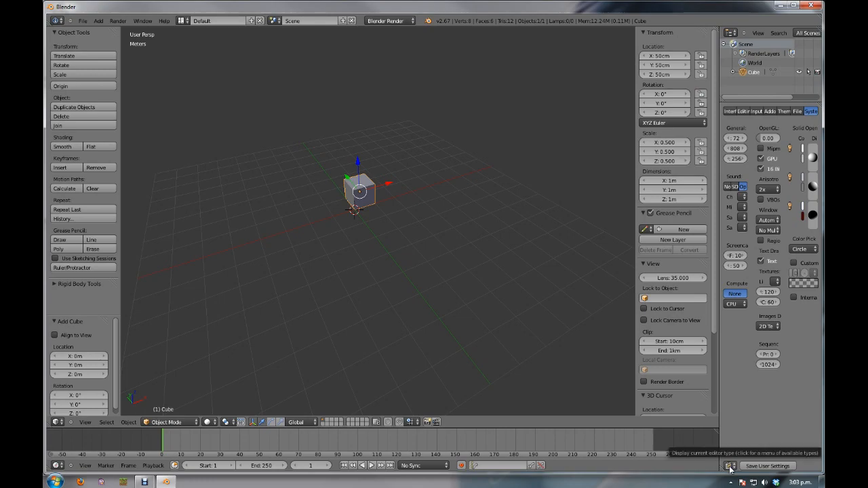
Step: Change the side area from User Preferences back to the Properties editor
click(730, 466)
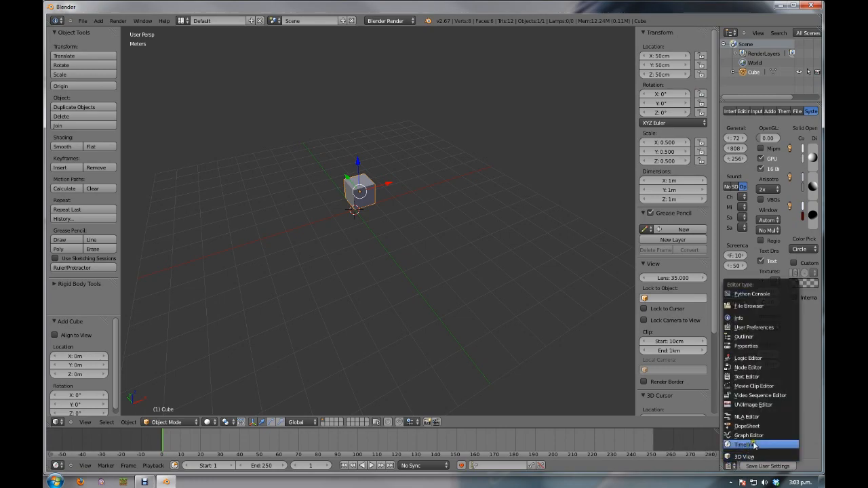
mouse_move(747, 346)
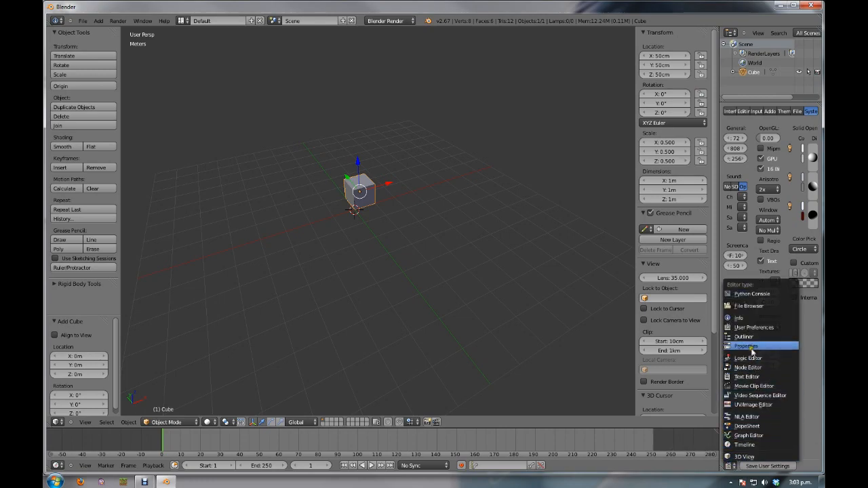
click(747, 347)
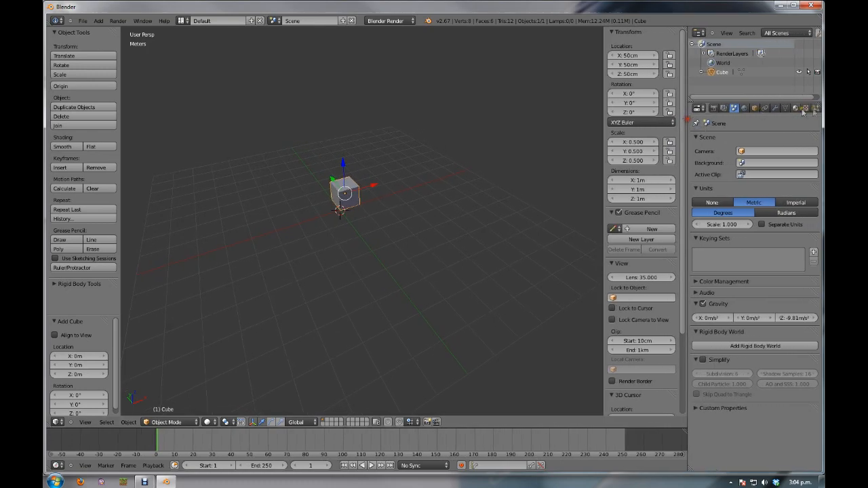
Step: Create an Image or Movie texture and bring up the image file browser
click(806, 108)
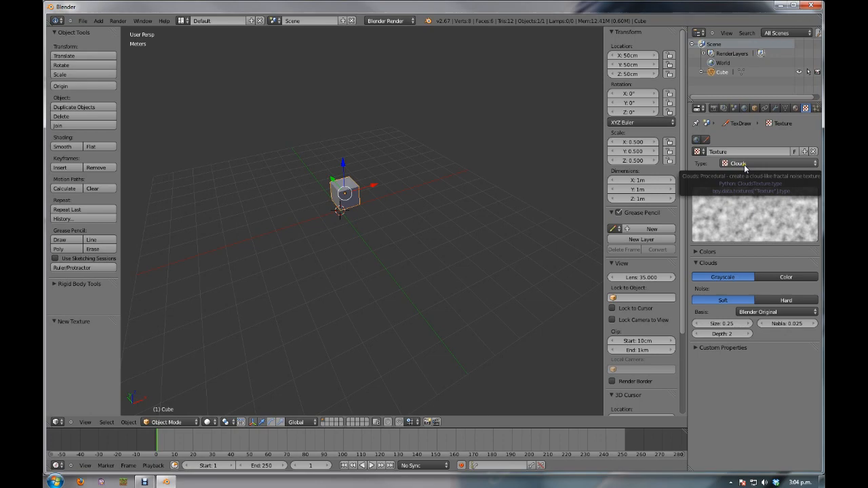
mouse_move(742, 165)
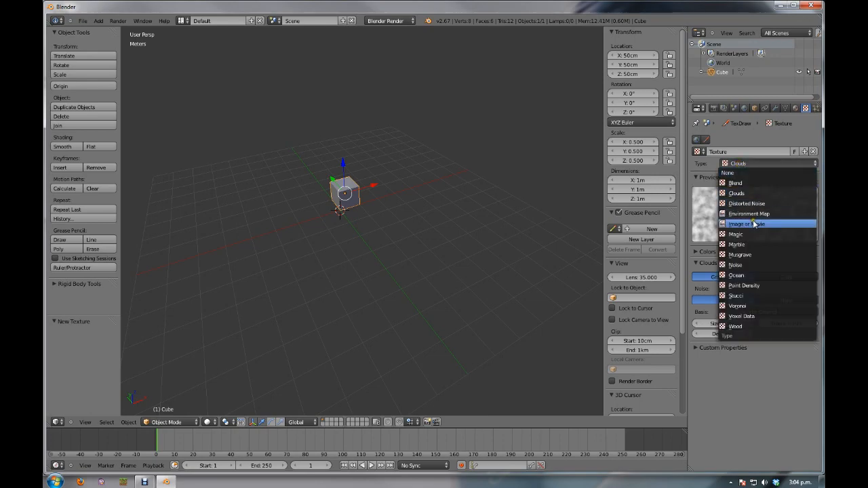
click(753, 224)
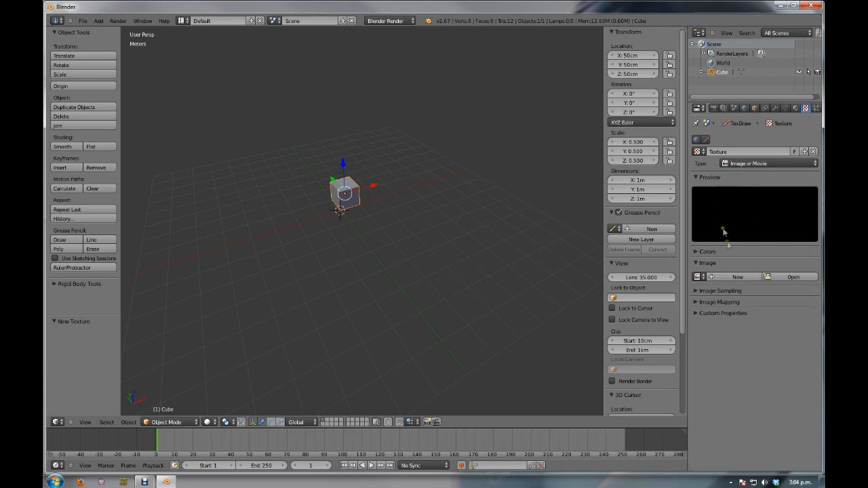
click(708, 263)
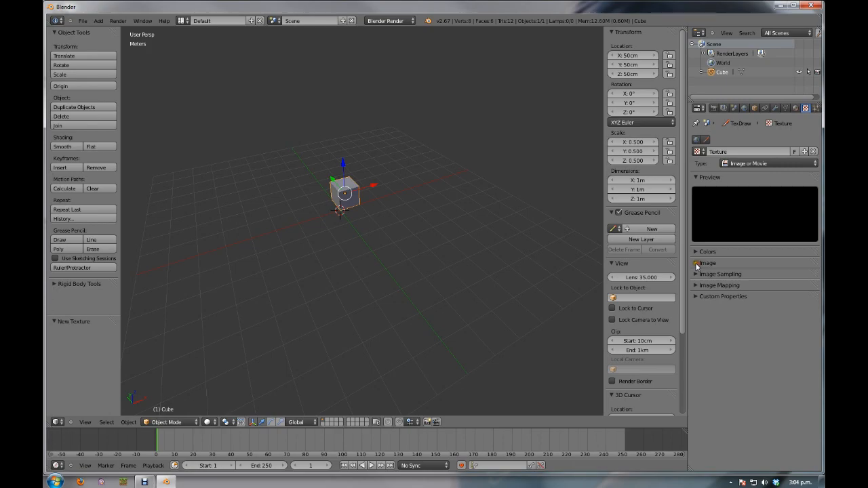
click(707, 264)
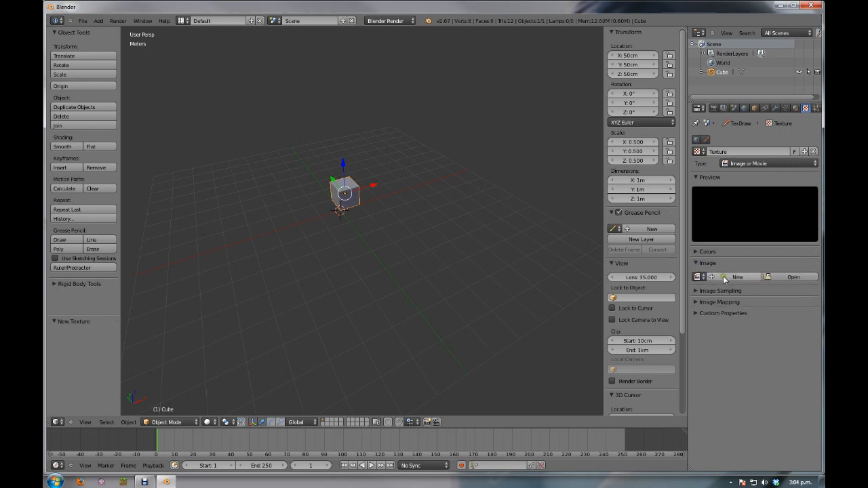
click(793, 277)
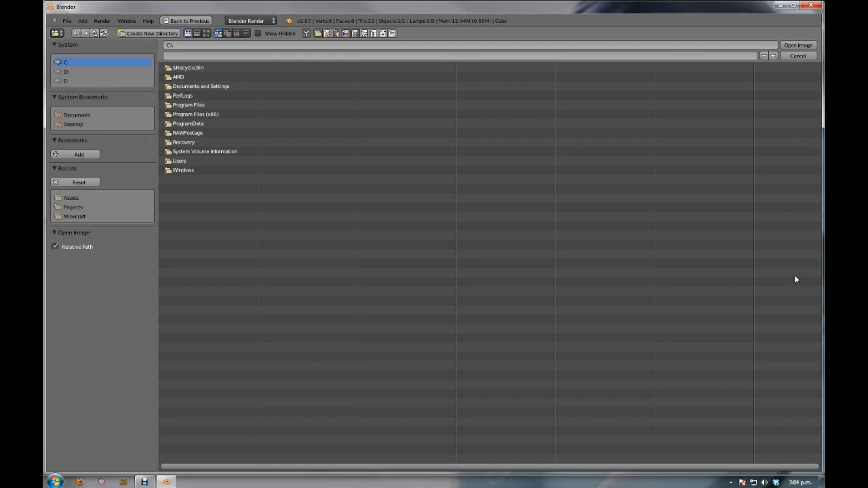
mouse_move(689, 248)
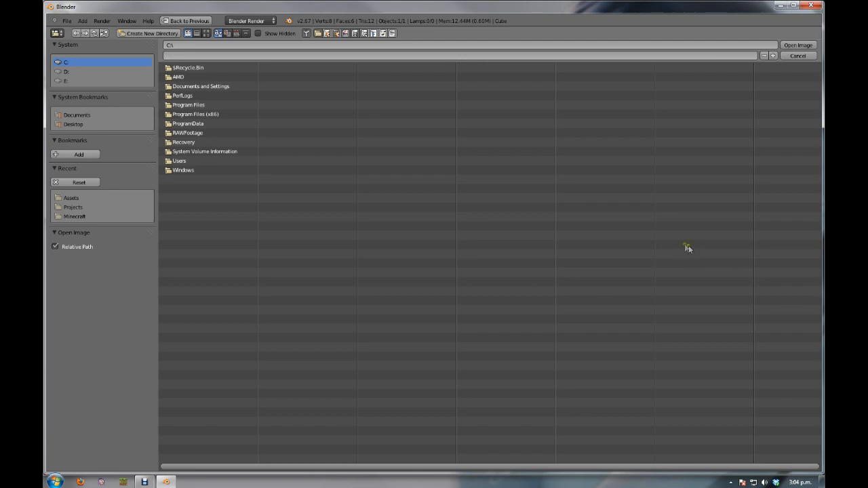
mouse_move(670, 246)
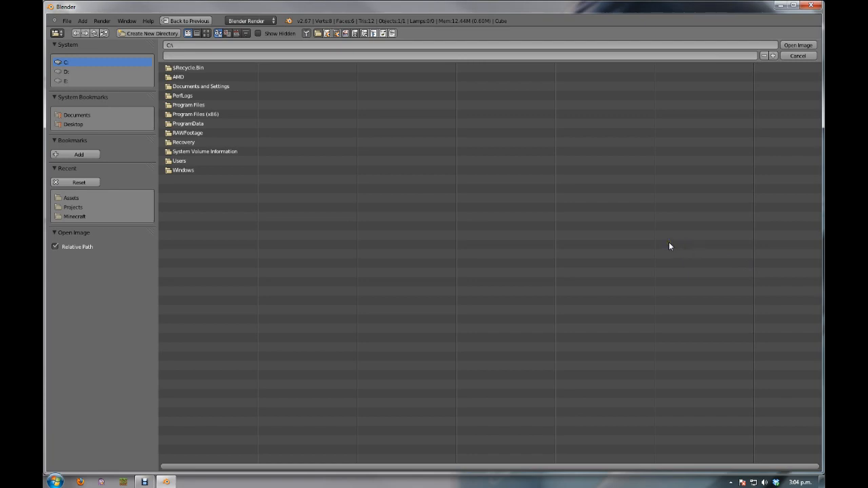
mouse_move(227, 113)
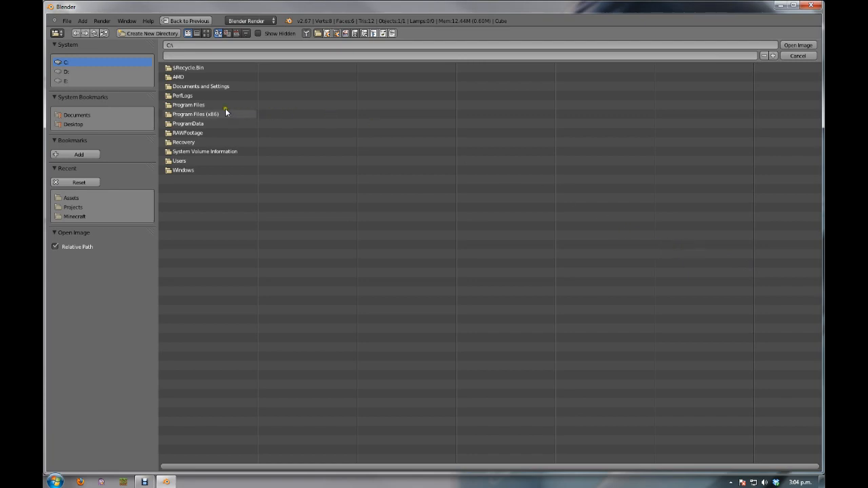
Step: Load 16checker.png from Program Files > Blender Foundation > Projects > Assets into the texture
double_click(189, 104)
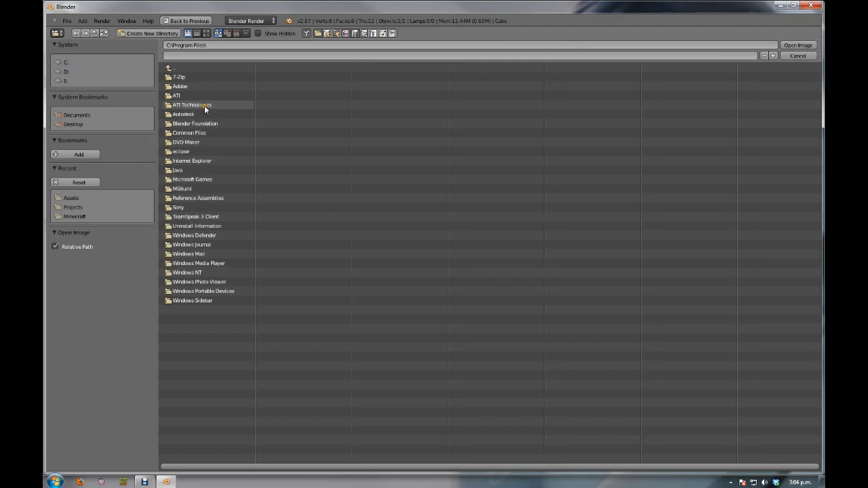
double_click(196, 124)
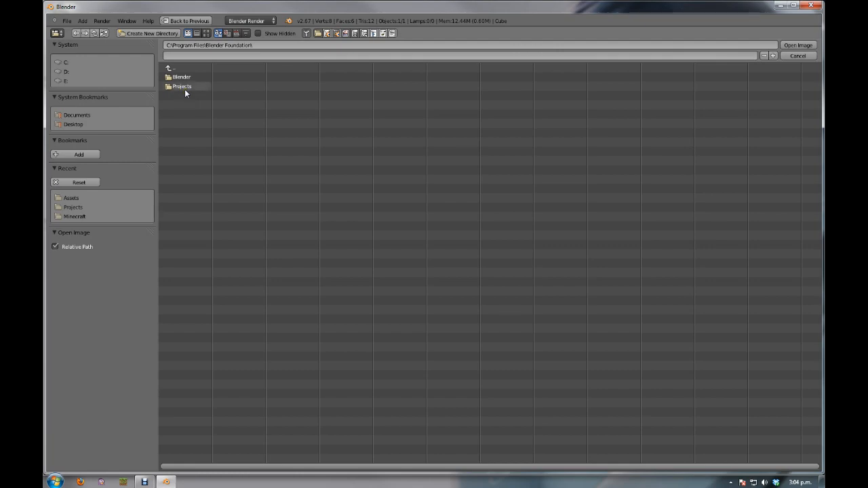
double_click(182, 86)
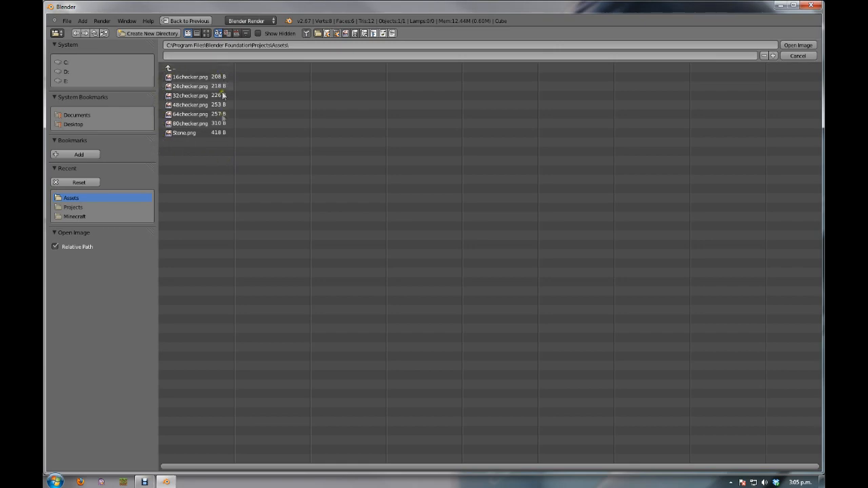
mouse_move(169, 148)
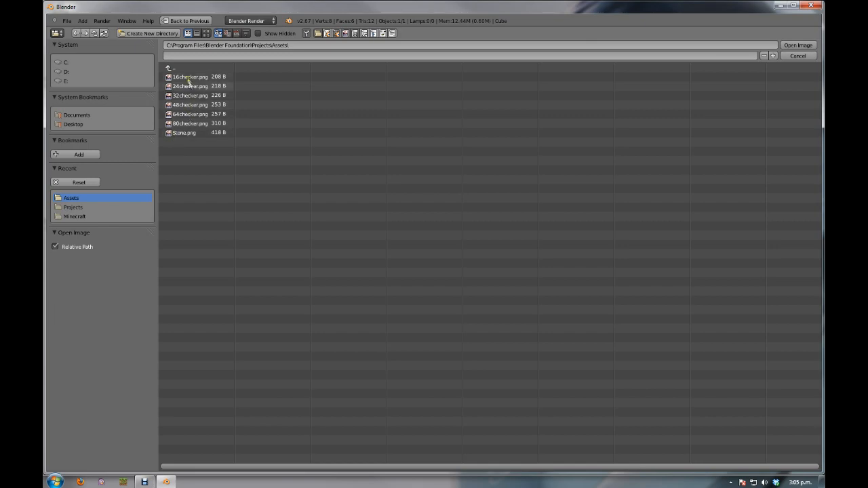
click(190, 77)
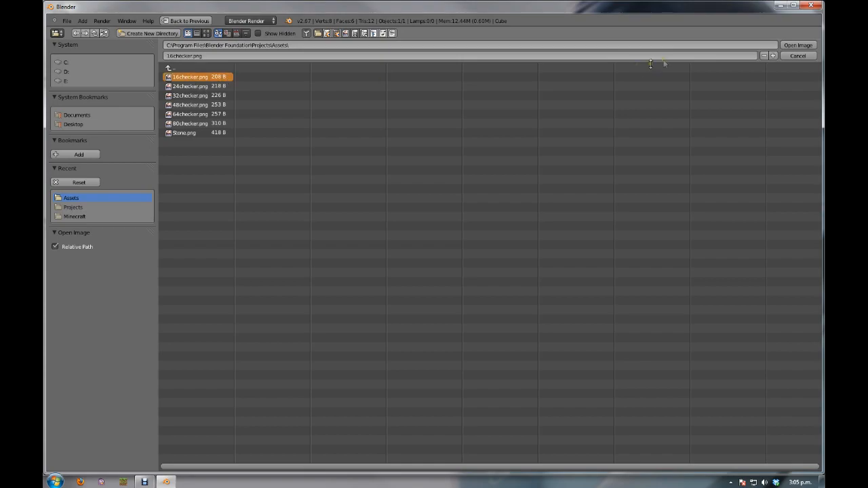
click(798, 44)
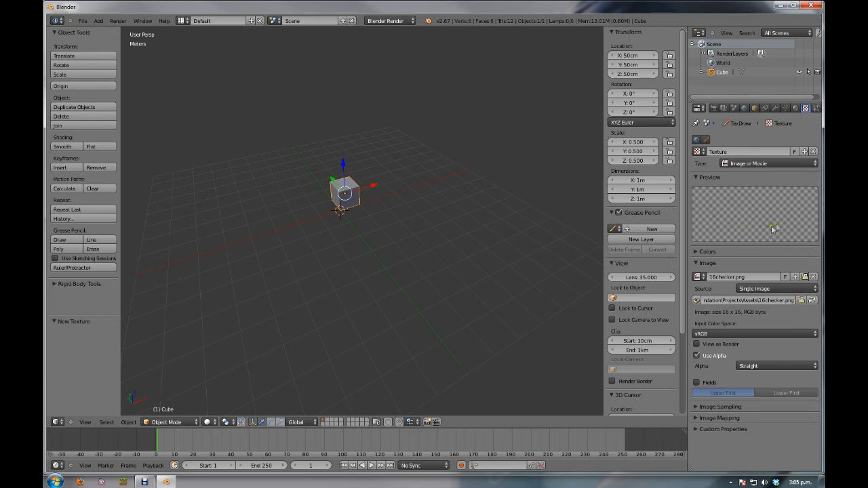
mouse_move(693, 216)
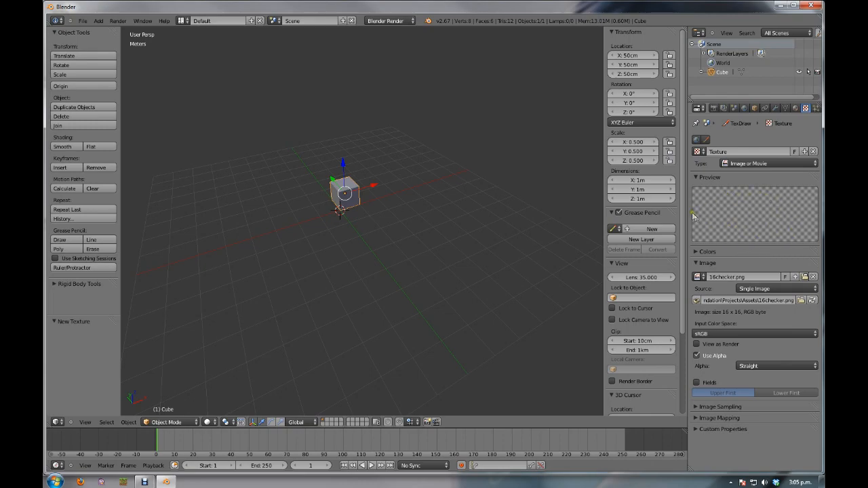
mouse_move(758, 260)
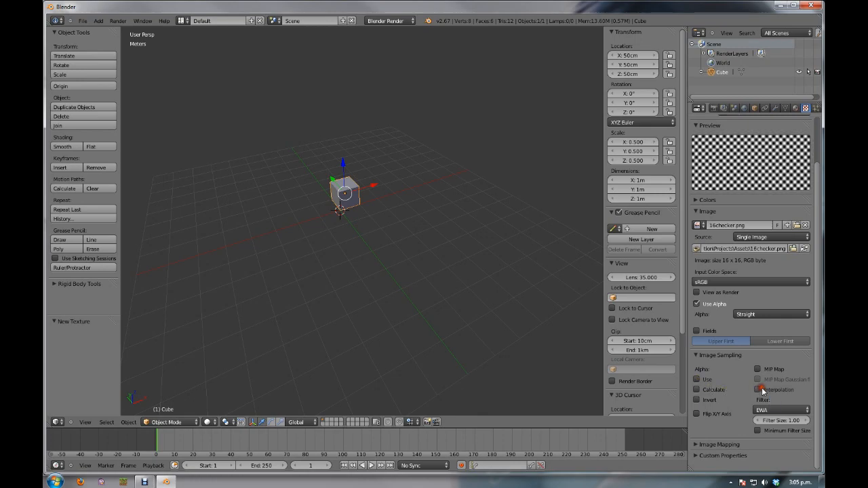
Step: Disable interpolation and enable minimum filter size for the checker texture's sampling
click(780, 410)
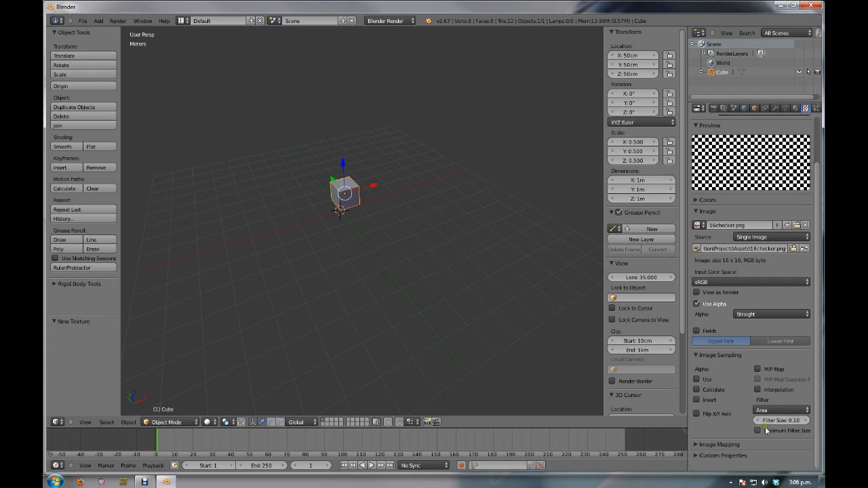
click(758, 431)
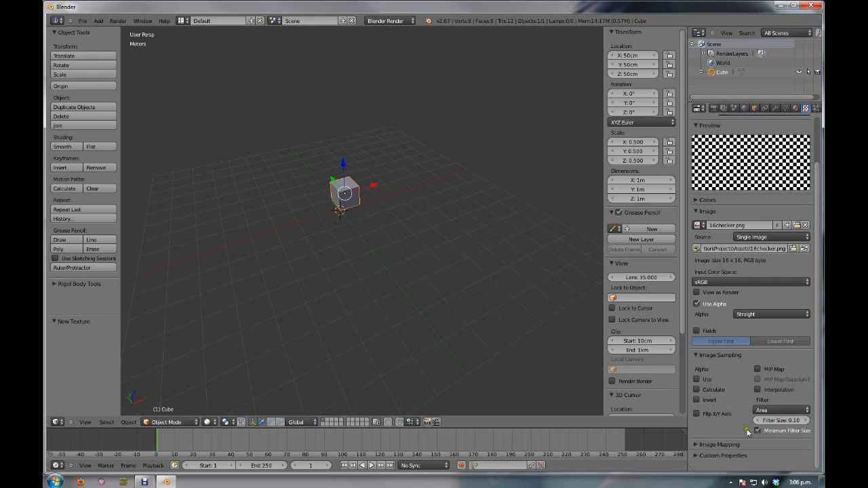
mouse_move(739, 426)
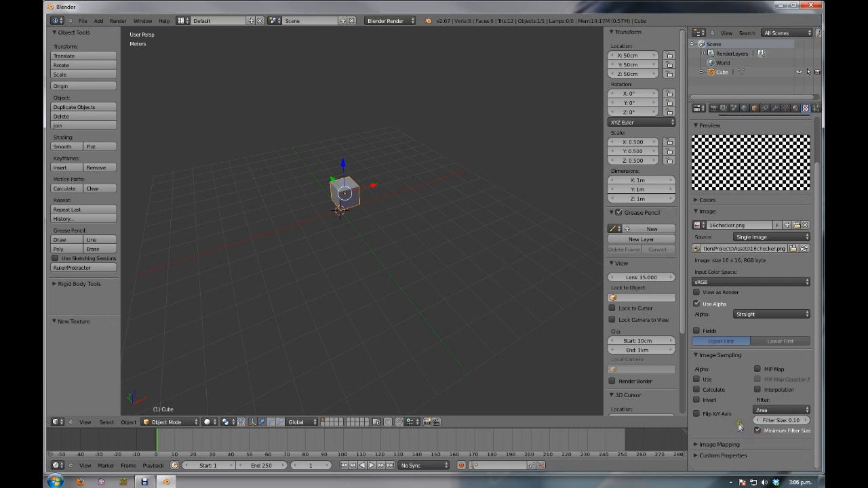
mouse_move(743, 429)
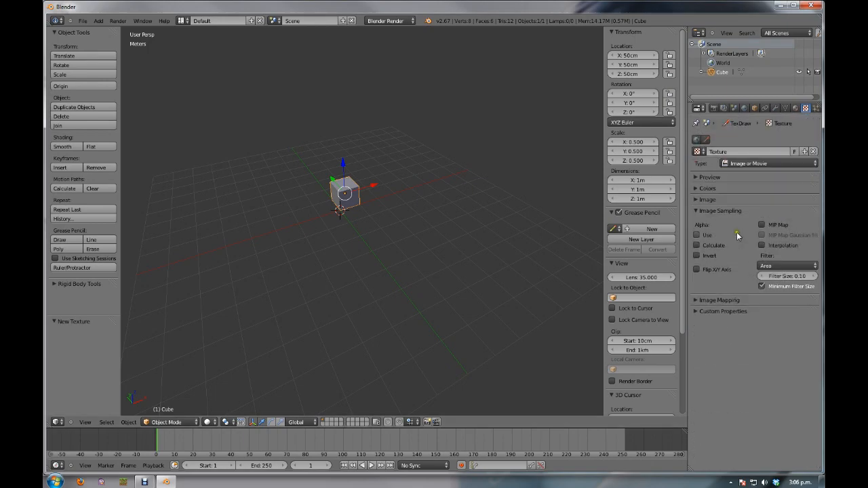
Step: Rename the checker texture '16x Checker' and duplicate it as '16x Checker.001' sharing 16checker.png
click(707, 200)
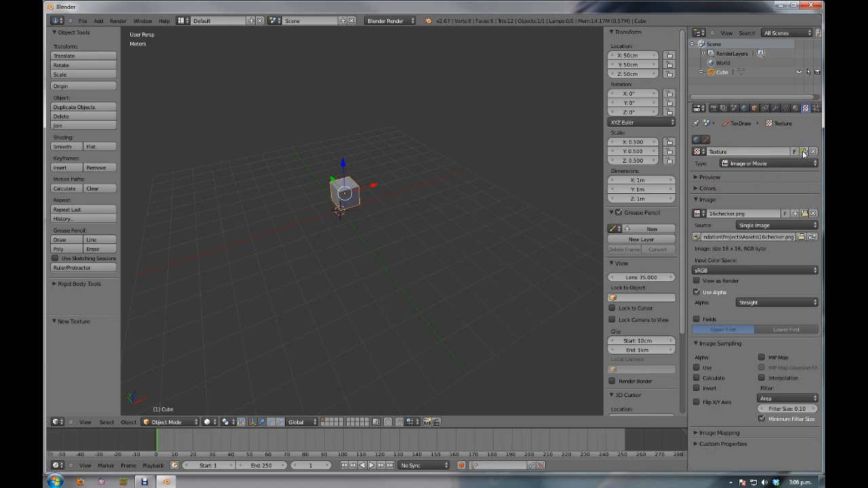
double_click(732, 151)
text(16x Checker)
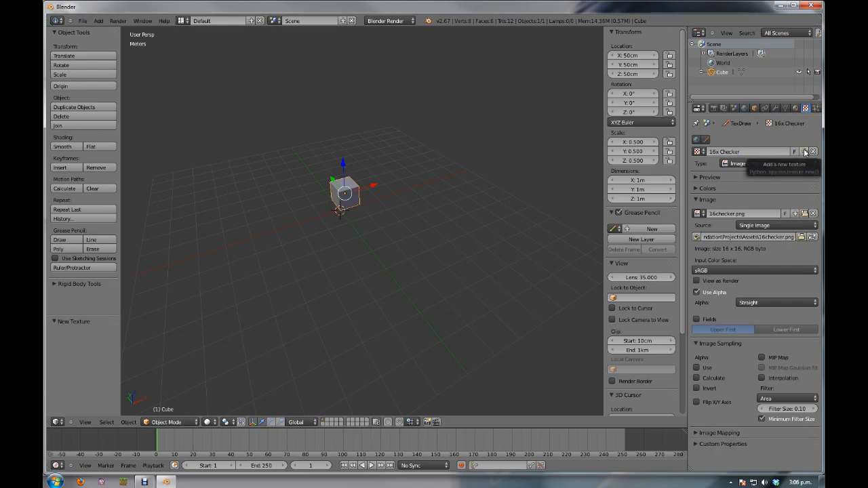
click(806, 151)
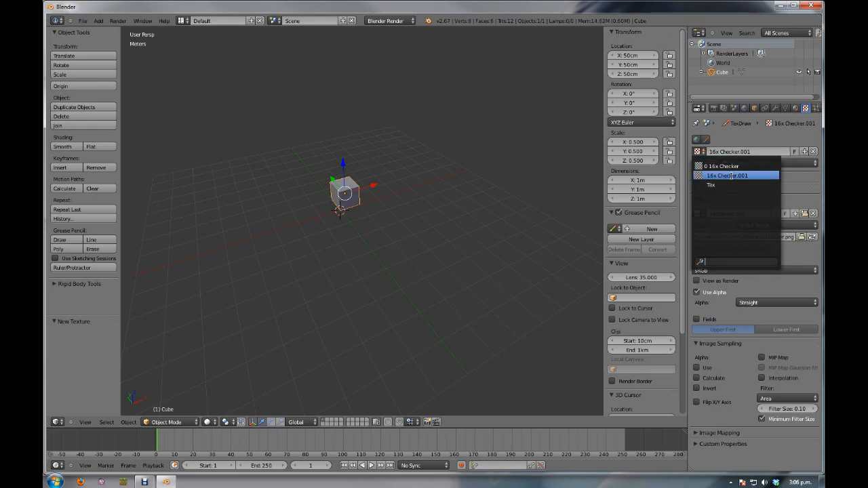
click(727, 175)
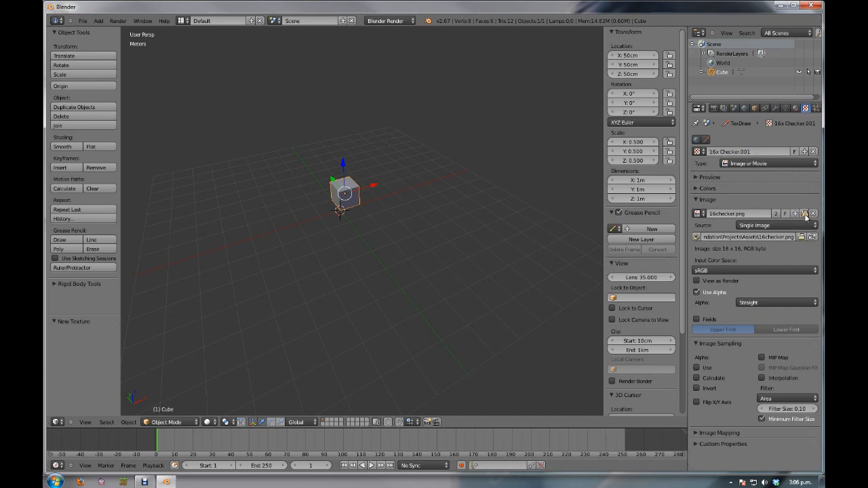
Step: Load 24checker.png and 32checker.png into duplicated textures, naming one '32x Checker'
click(804, 213)
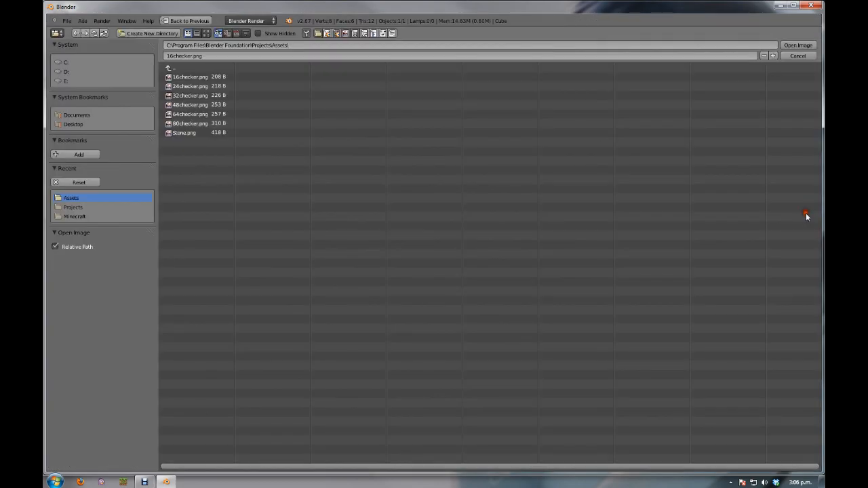
click(190, 86)
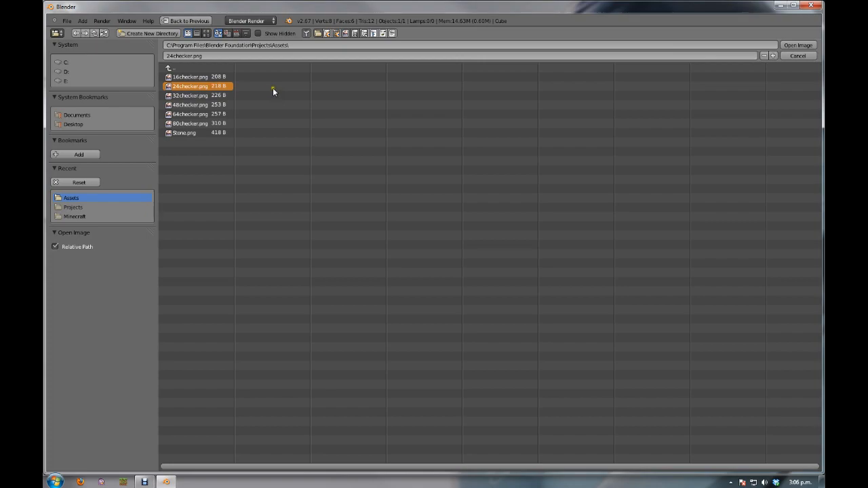
mouse_move(799, 45)
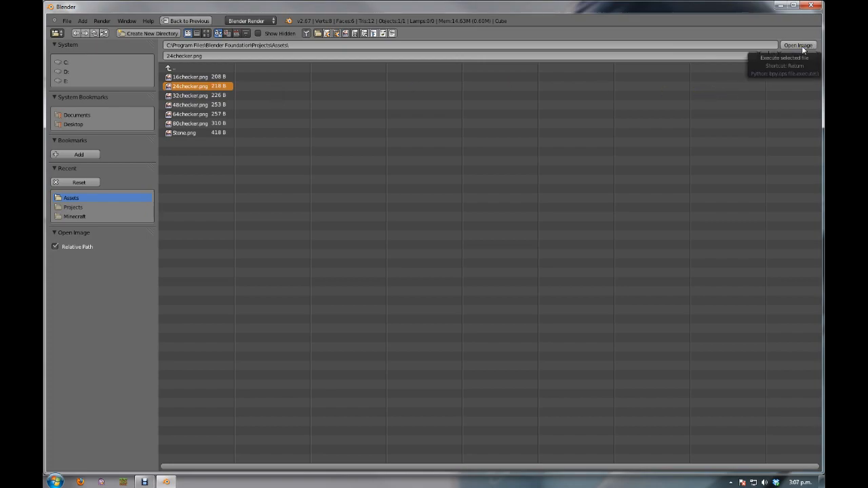
click(799, 45)
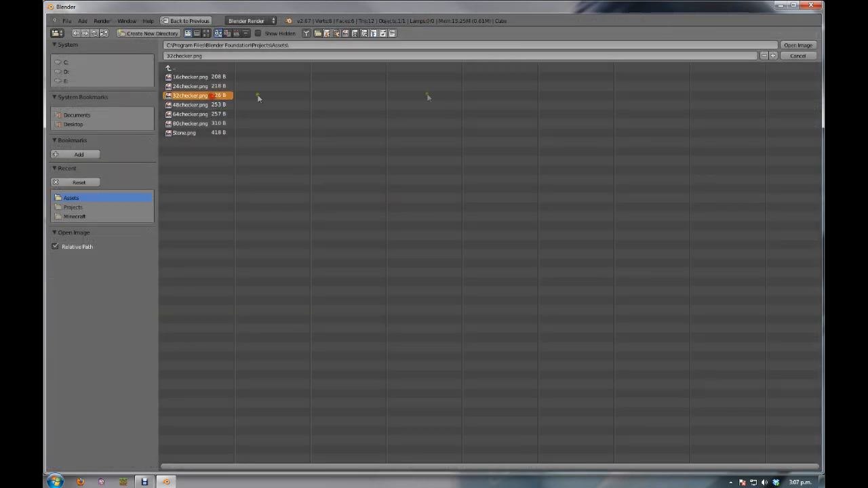
click(798, 45)
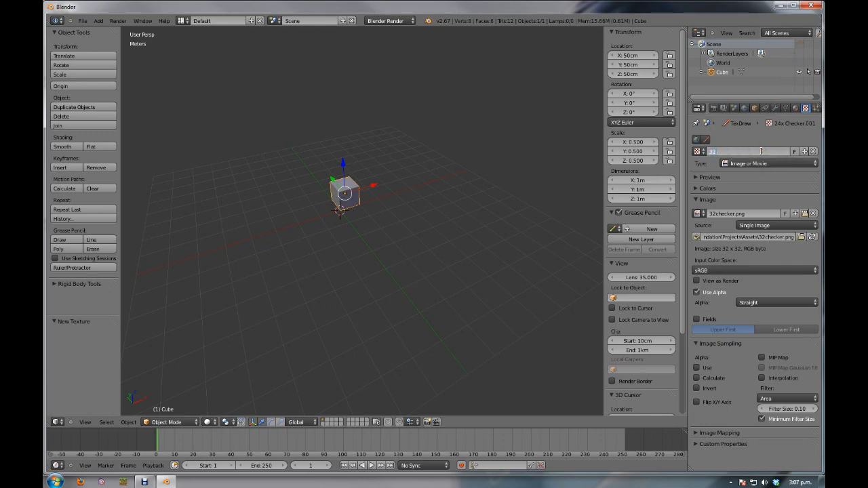
text(32x Checker)
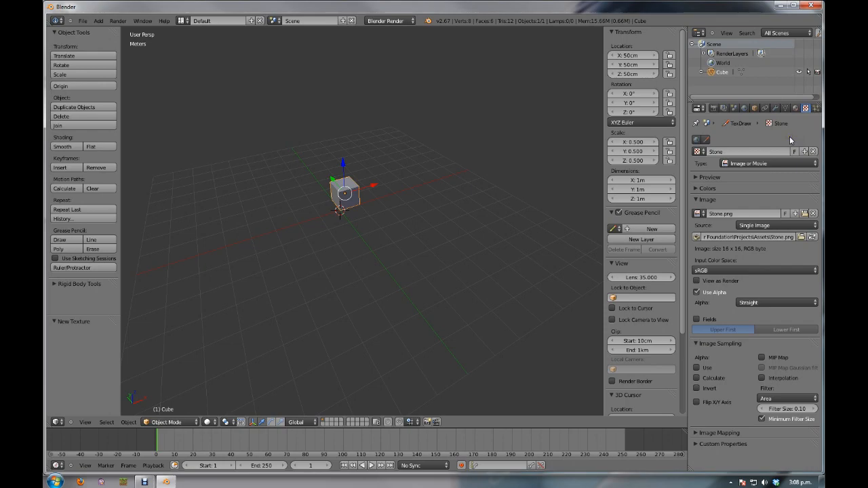
Step: Enlarge the right-hand Outliner and Properties editors, narrowing the 3D viewport
double_click(740, 152)
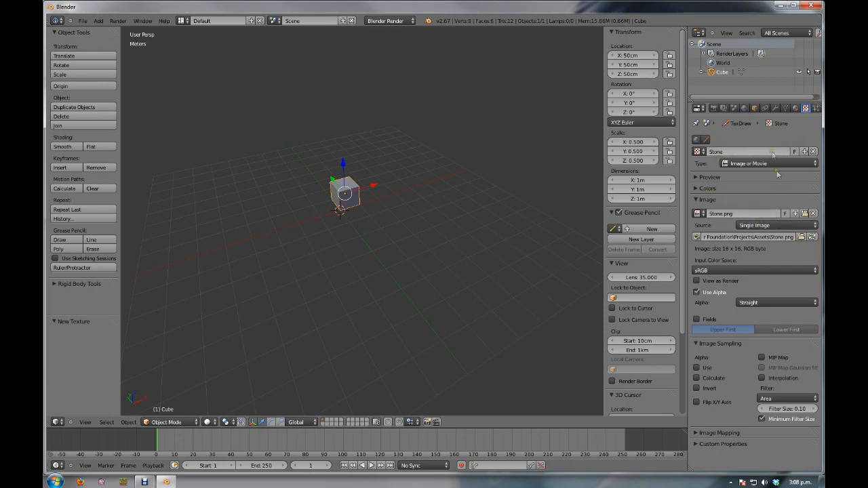
mouse_move(753, 134)
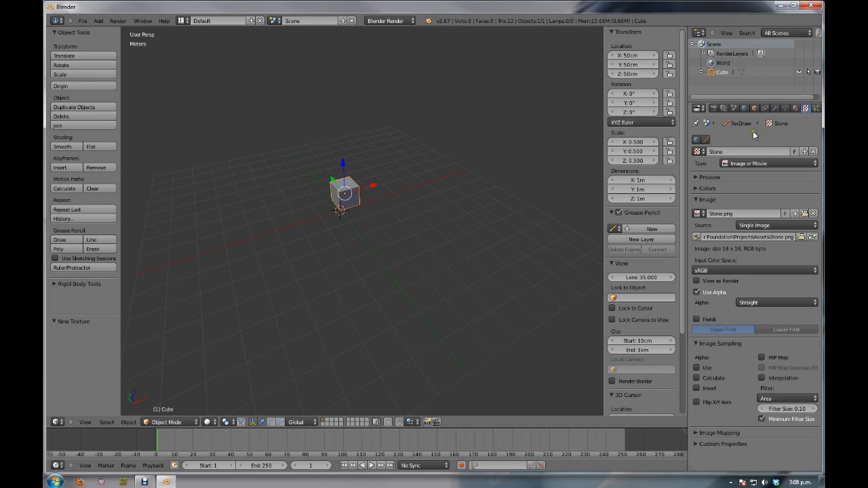
mouse_move(754, 139)
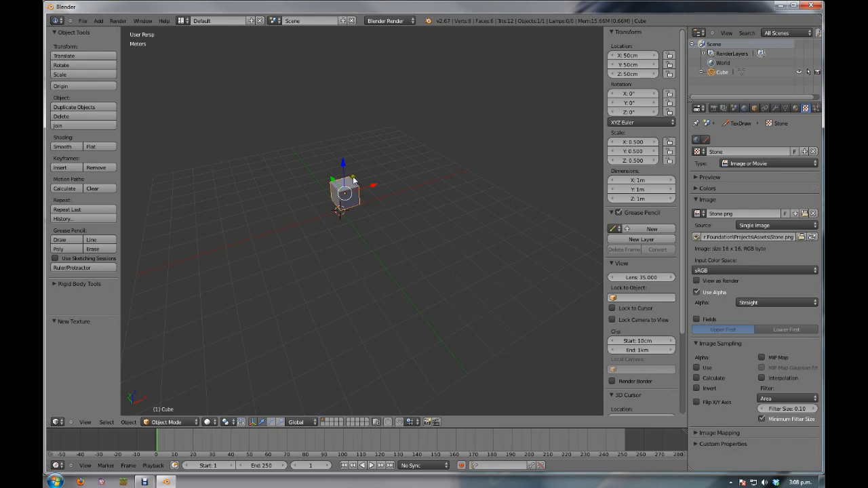
mouse_move(430, 161)
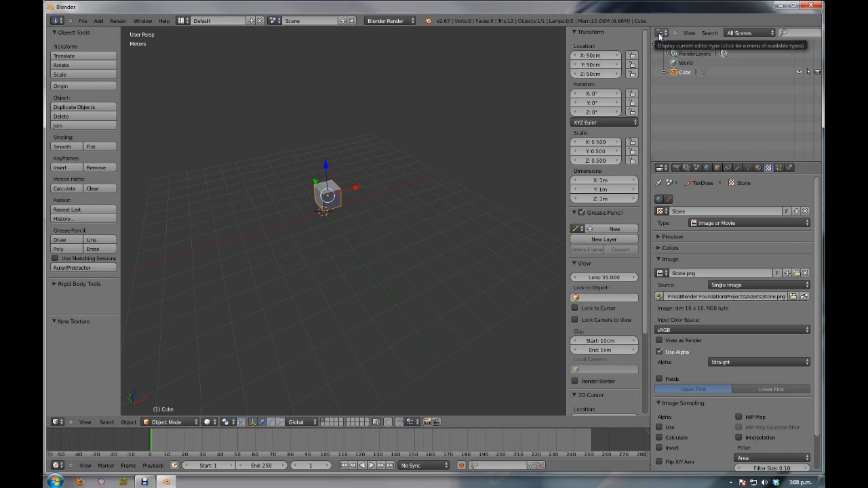
Step: Change the Outliner area into the UV/Image Editor
click(660, 32)
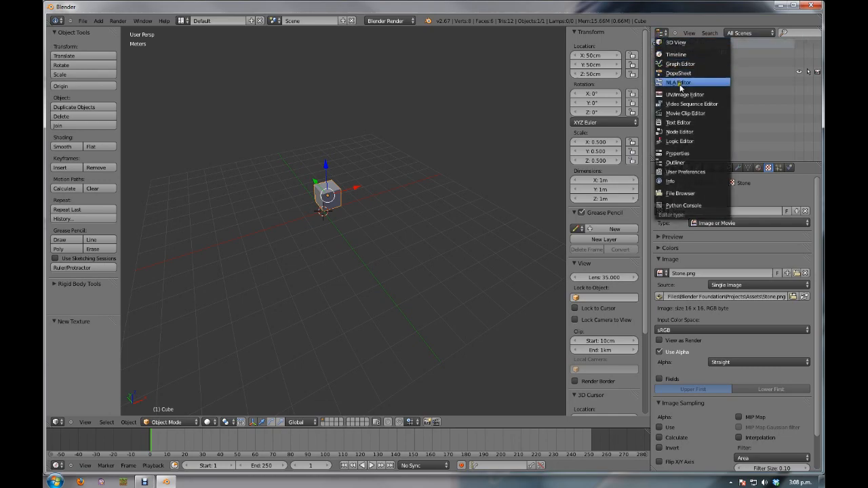
click(686, 95)
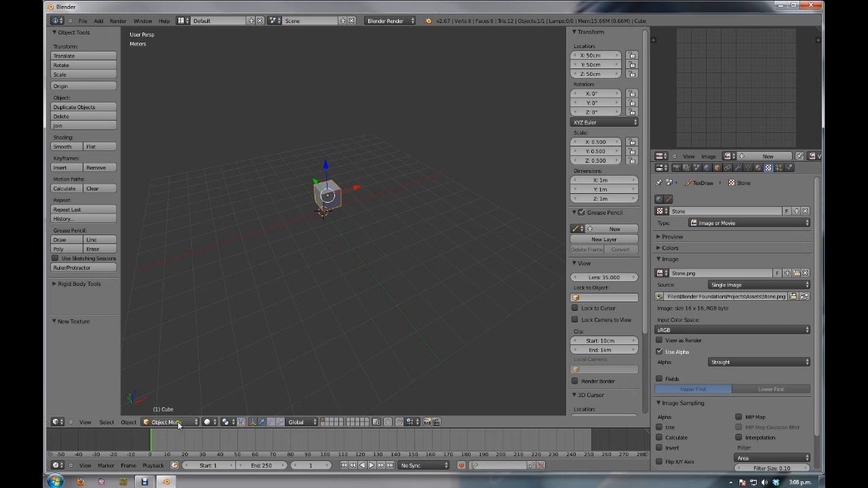
mouse_move(171, 422)
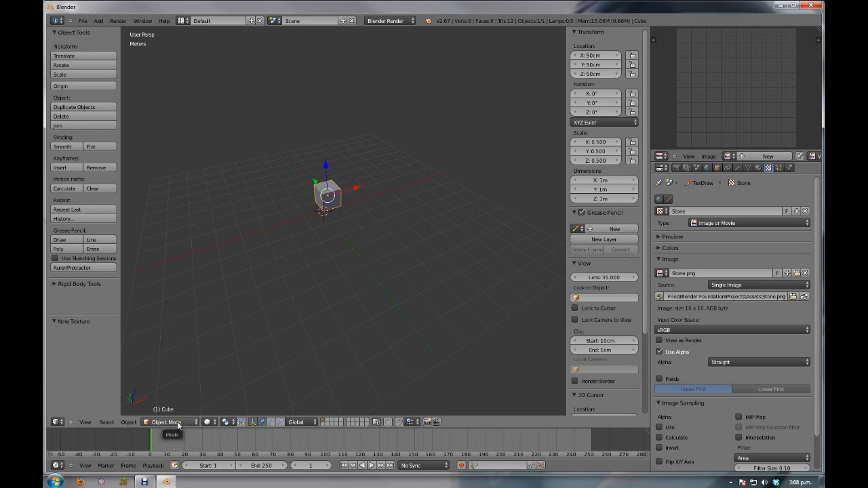
Step: Put the cube in Edit Mode and unwrap it with Mesh > UV Unwrap > Unwrap
click(167, 422)
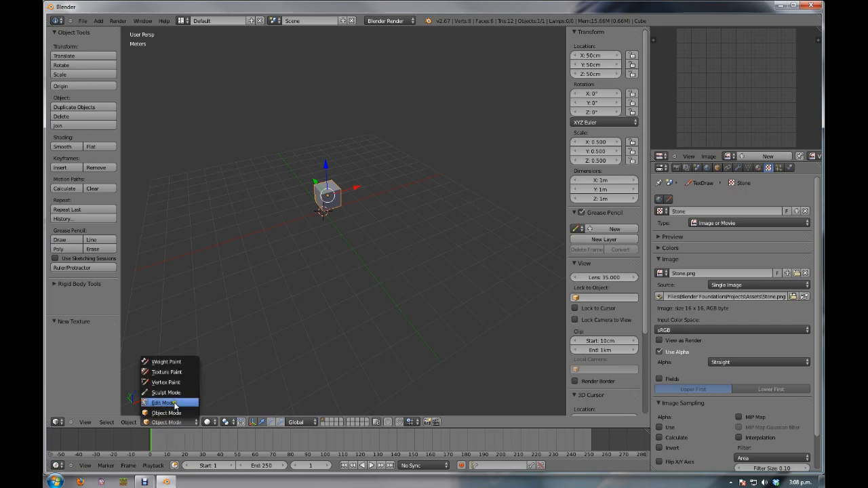
click(163, 402)
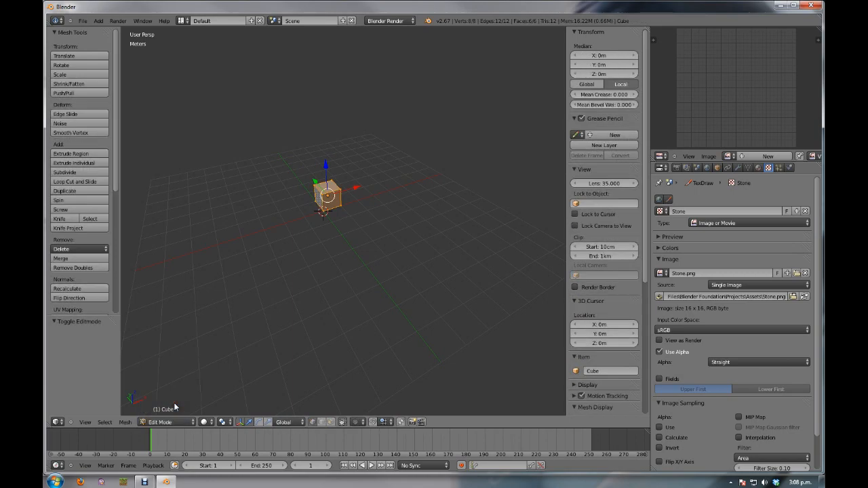
click(125, 422)
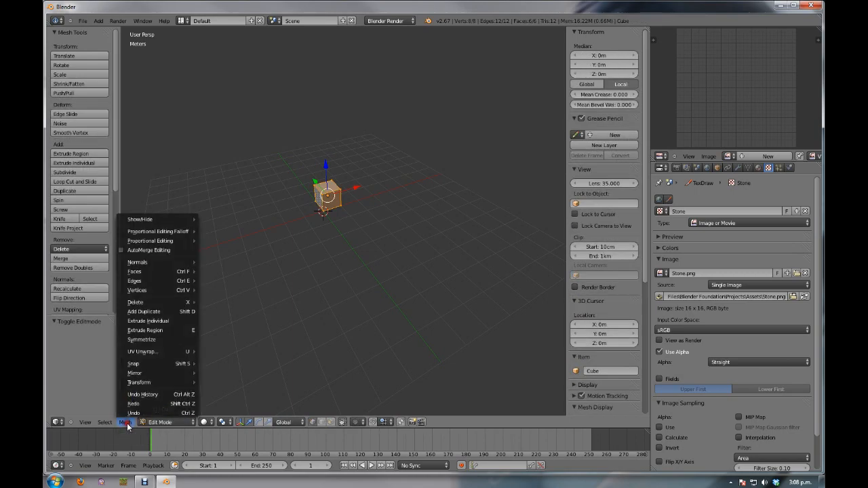
mouse_move(143, 351)
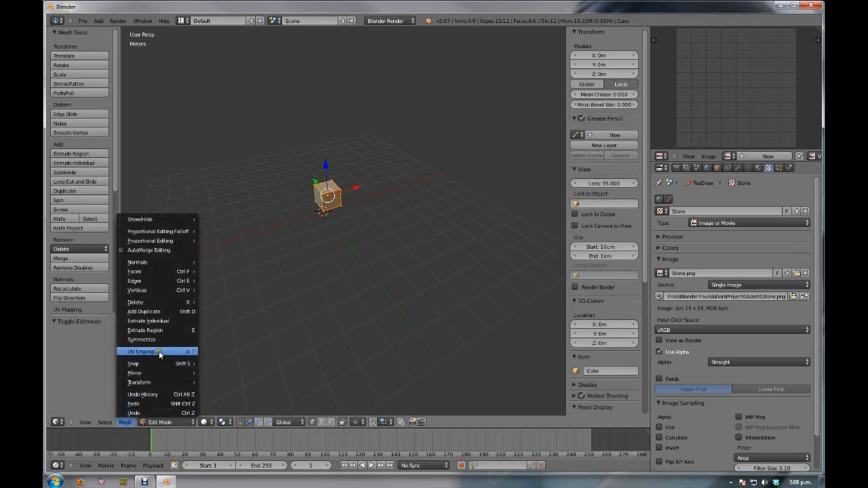
click(140, 351)
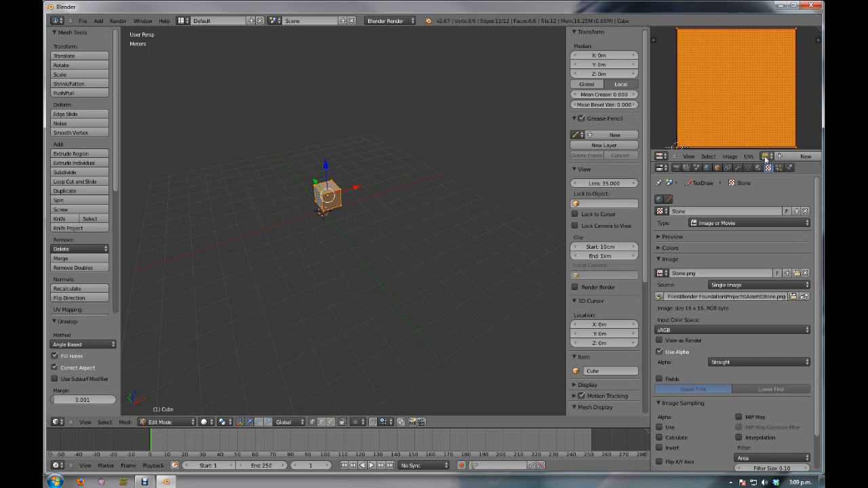
mouse_move(766, 160)
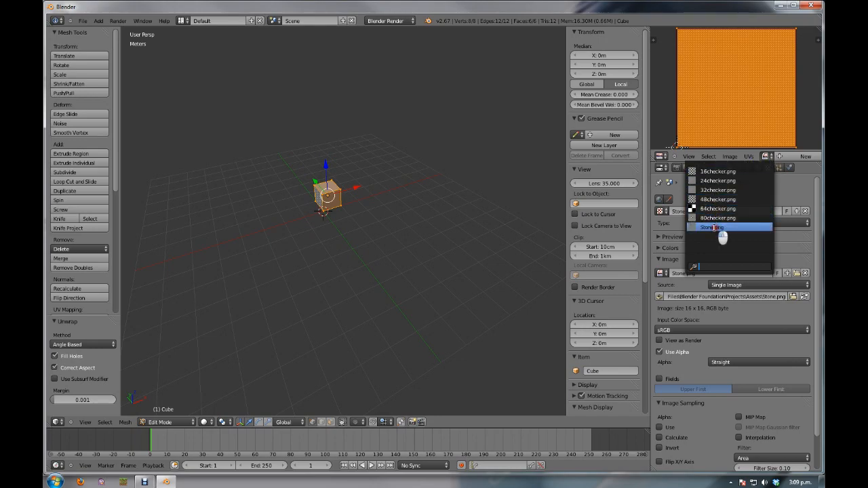
Step: Assign Stone.png to the unwrapped cube in the UV/Image Editor
click(711, 227)
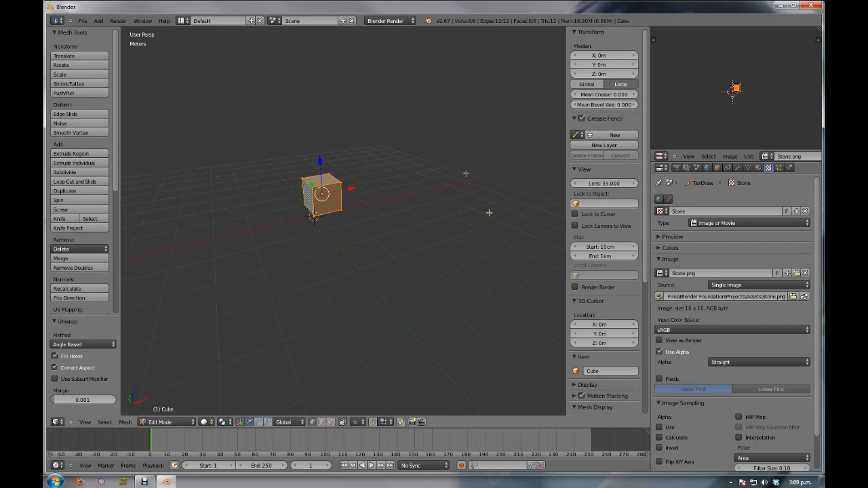
mouse_move(227, 382)
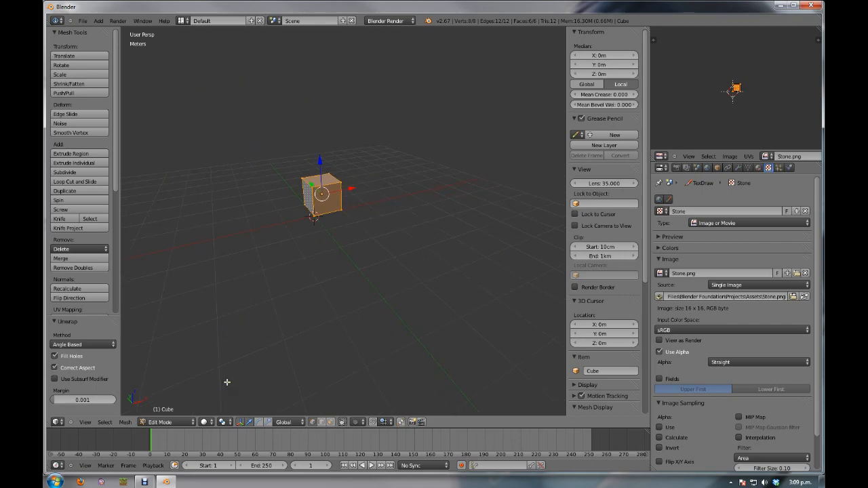
mouse_move(204, 422)
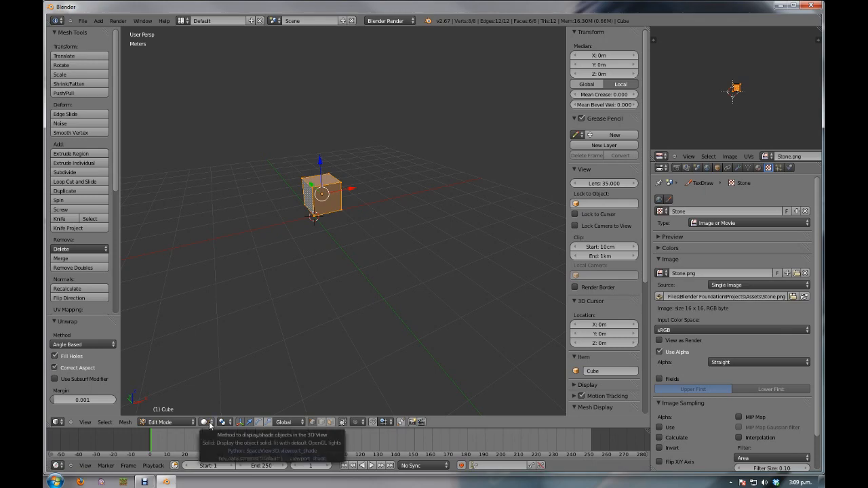
Step: Switch viewport shading to Textured and return the cube to Object Mode
click(203, 422)
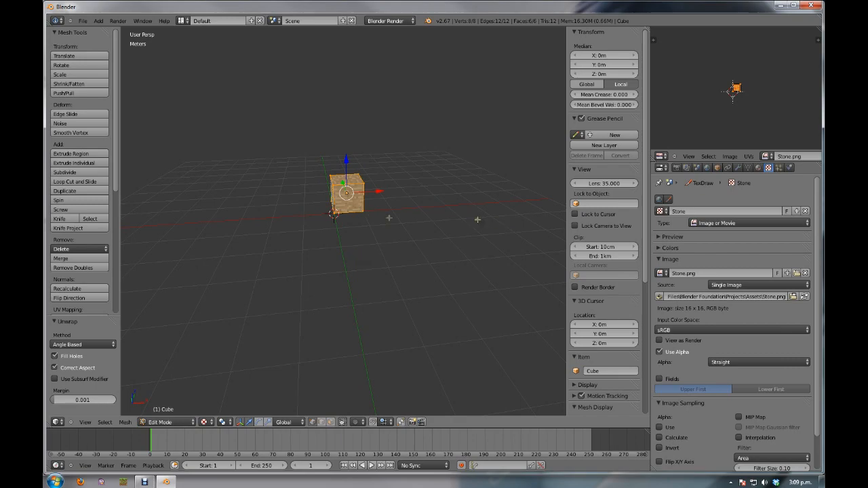
click(161, 422)
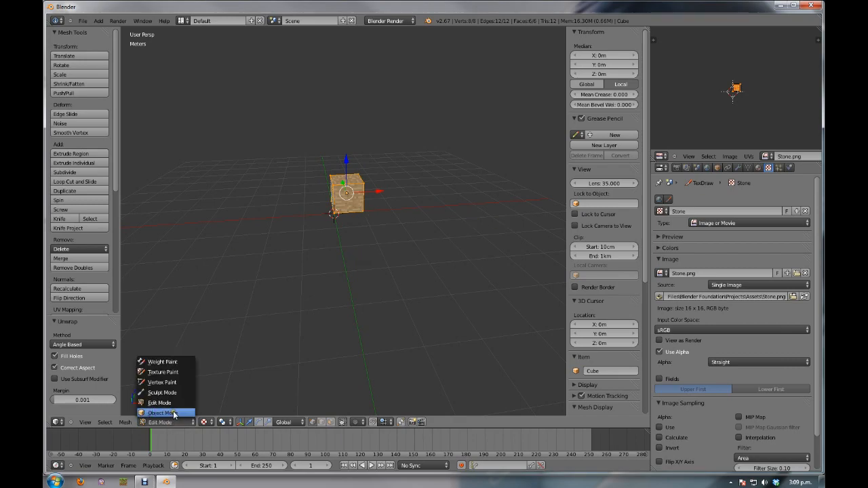
click(162, 413)
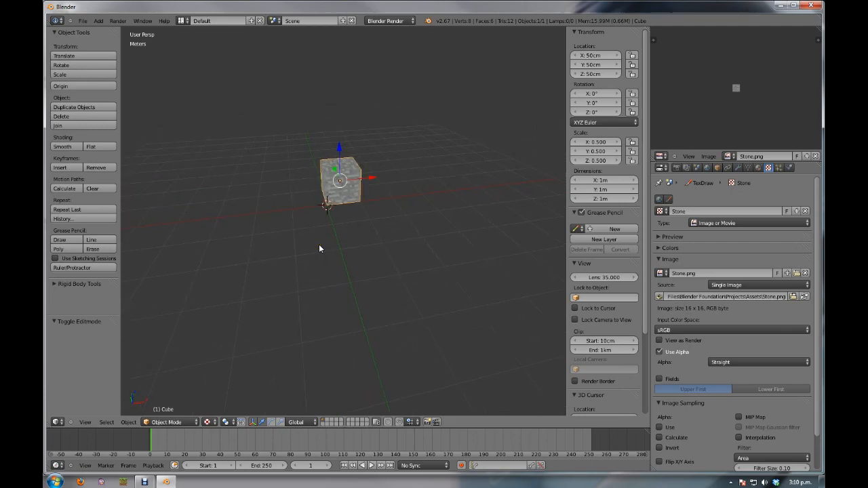
mouse_move(487, 165)
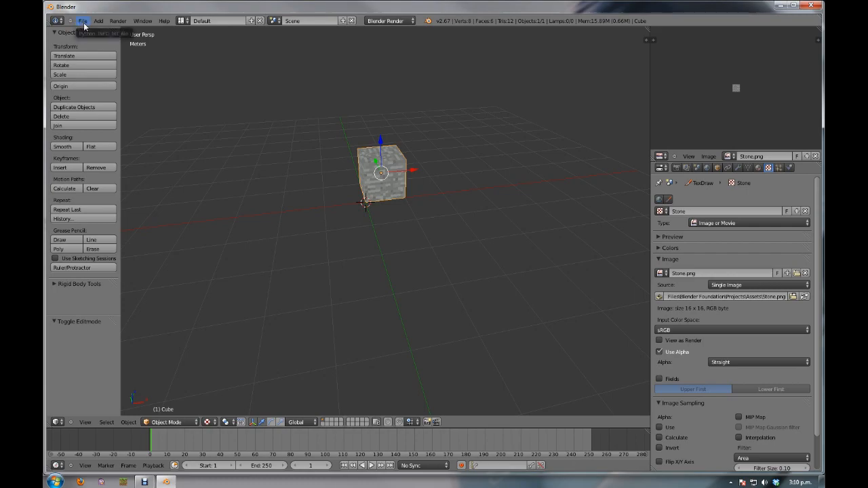
Step: Save the scene as MCStudio.blend in the Projects folder
click(83, 20)
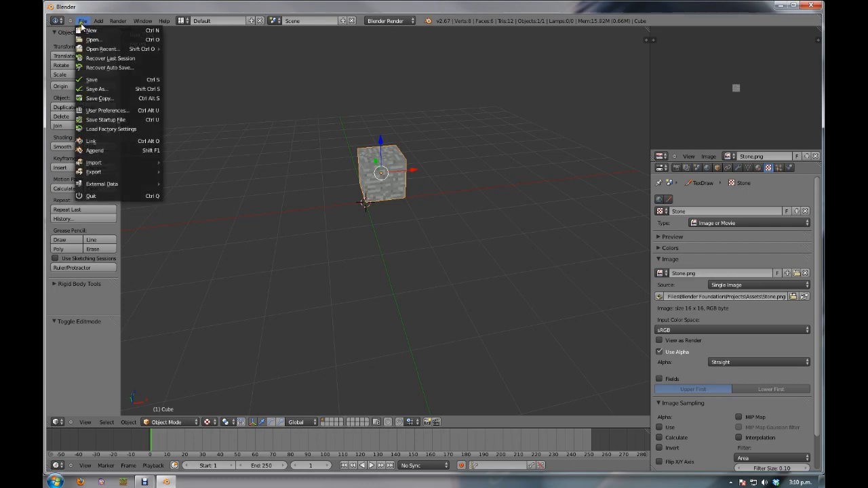
click(95, 89)
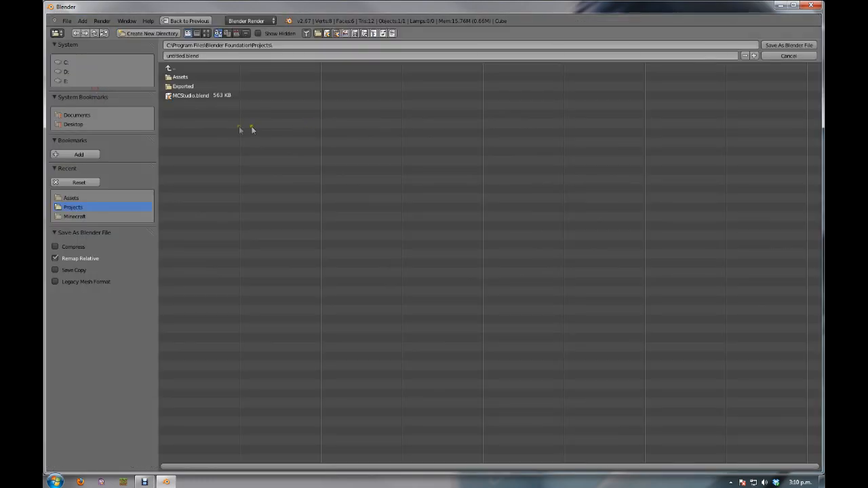
click(193, 95)
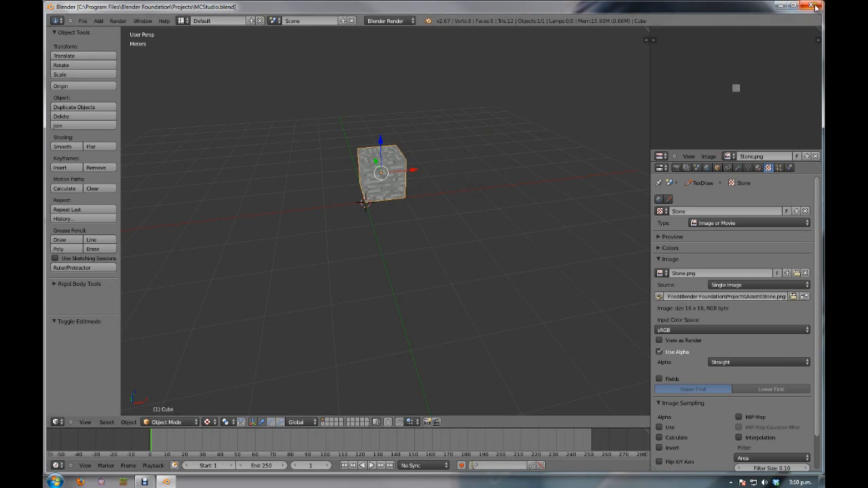
Step: Restart Blender from the desktop and reopen MCStudio.blend
click(817, 6)
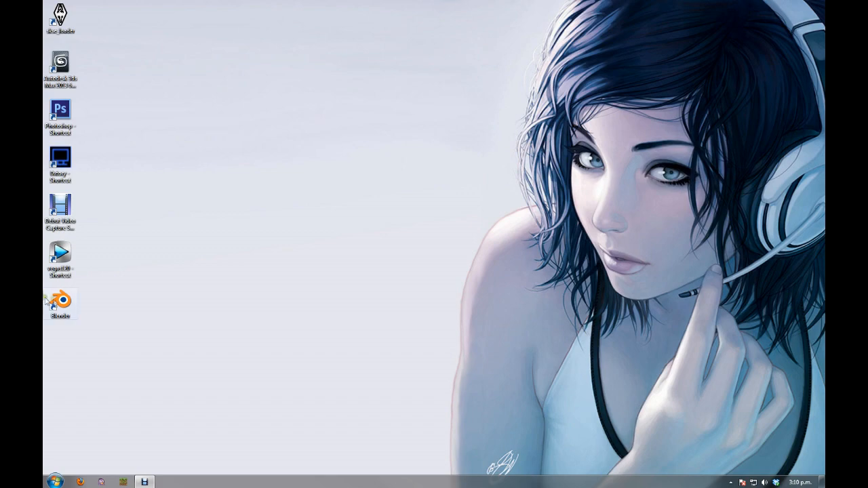
double_click(60, 304)
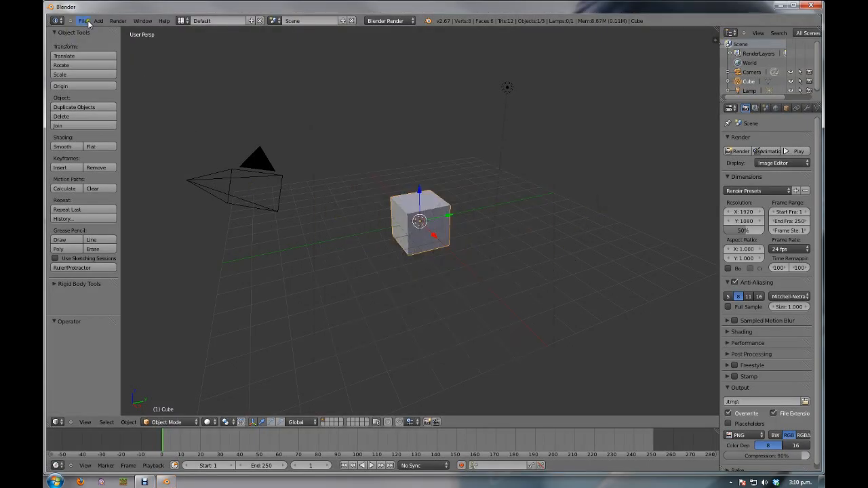
click(84, 21)
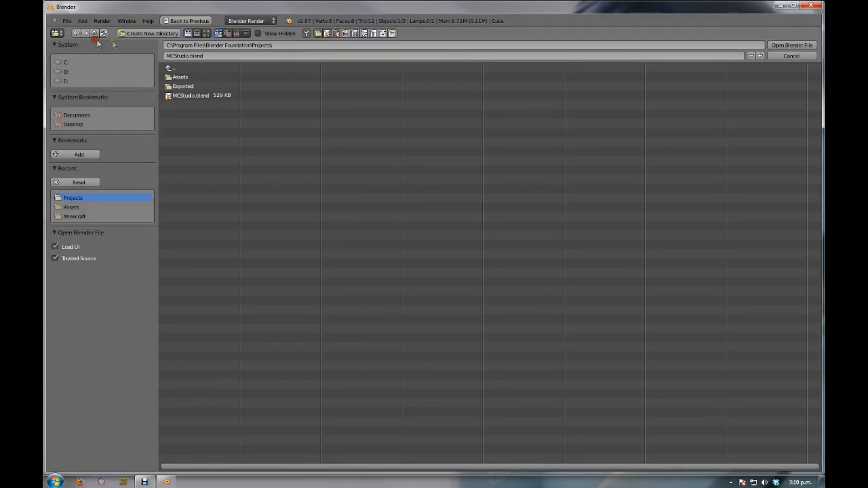
click(197, 95)
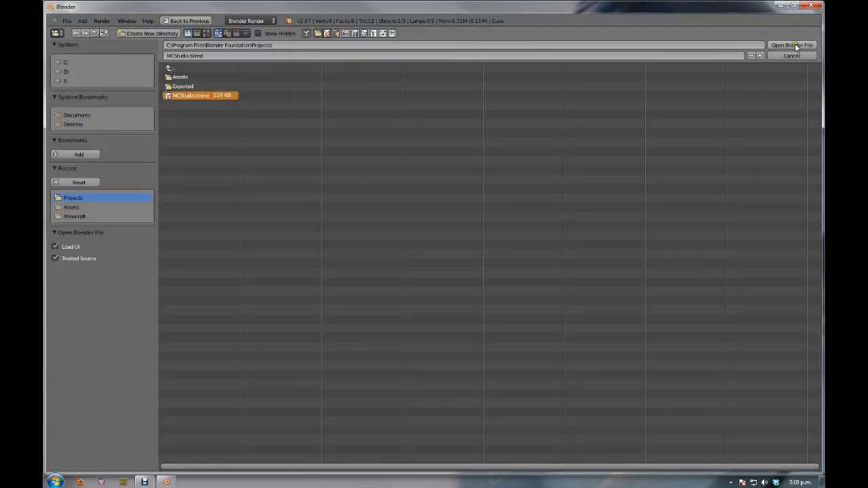
click(793, 45)
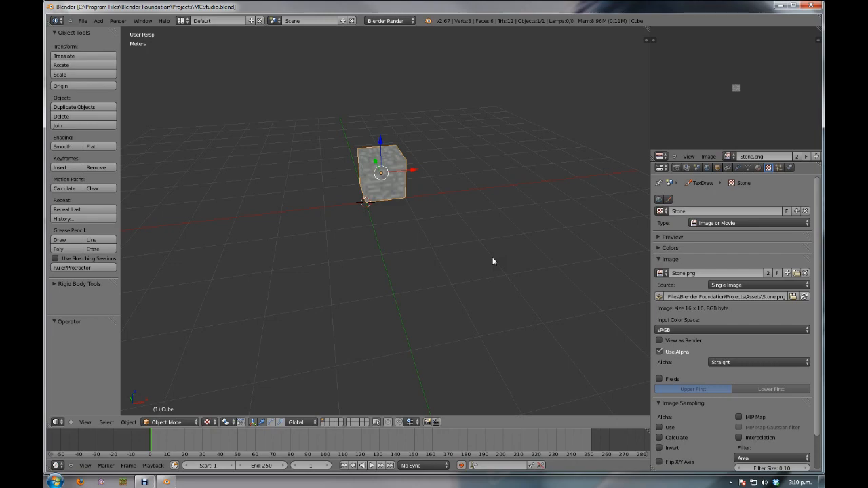
mouse_move(226, 243)
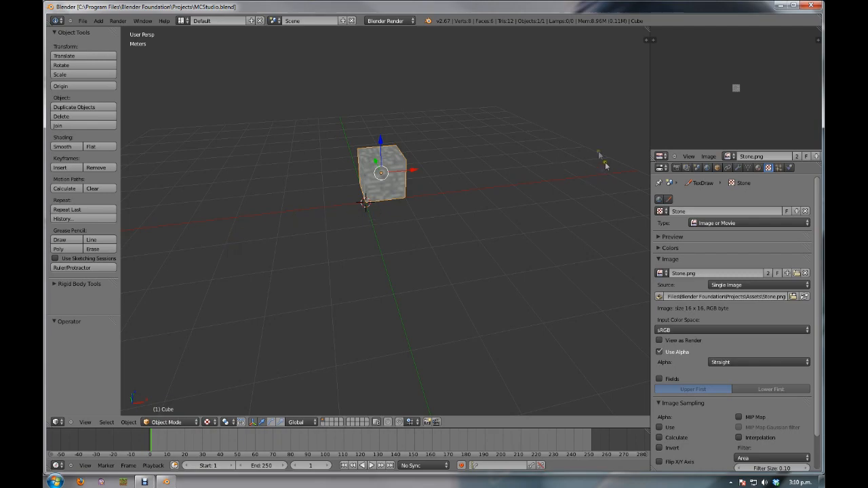
mouse_move(535, 145)
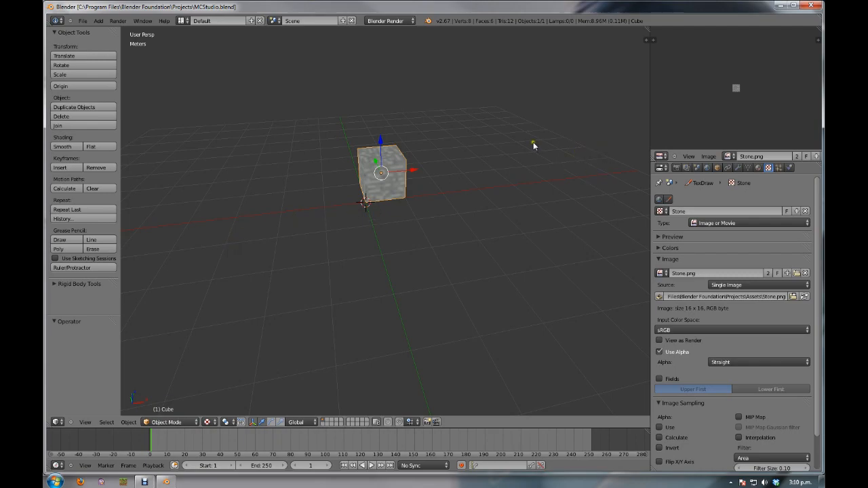
Step: Switch the right-hand properties area to the User Preferences editor
click(662, 167)
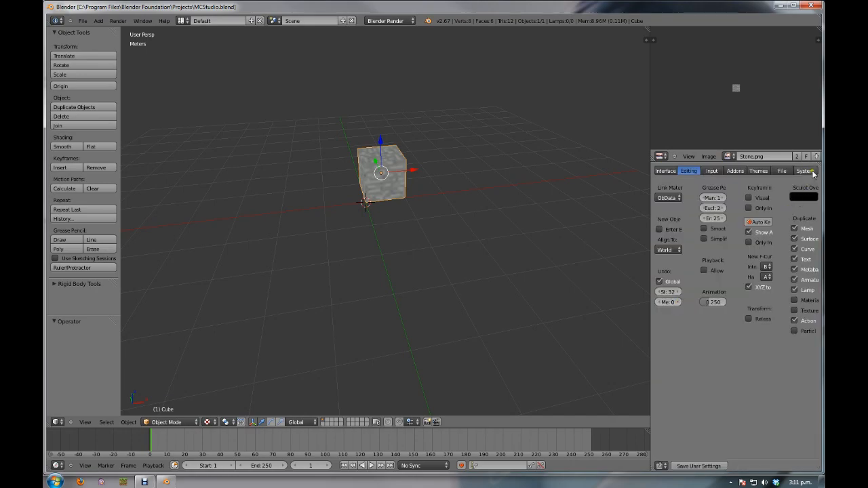
Step: View the System preferences, then return to the Interface preferences
click(806, 170)
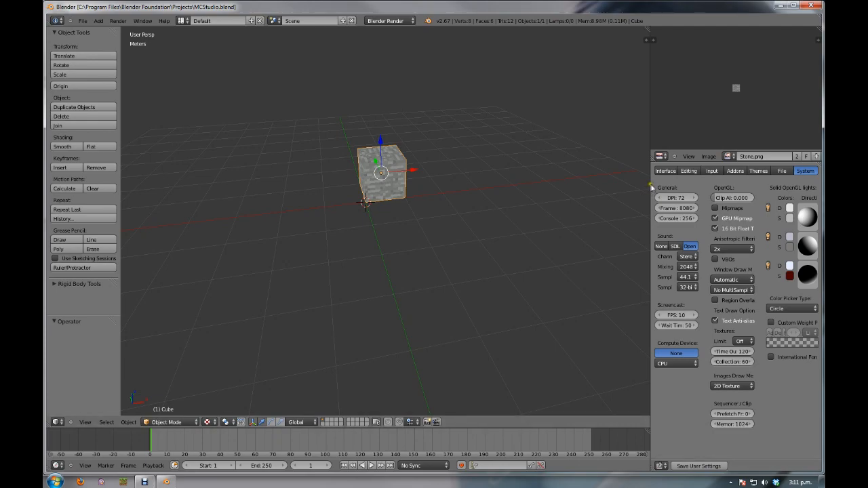
mouse_move(639, 178)
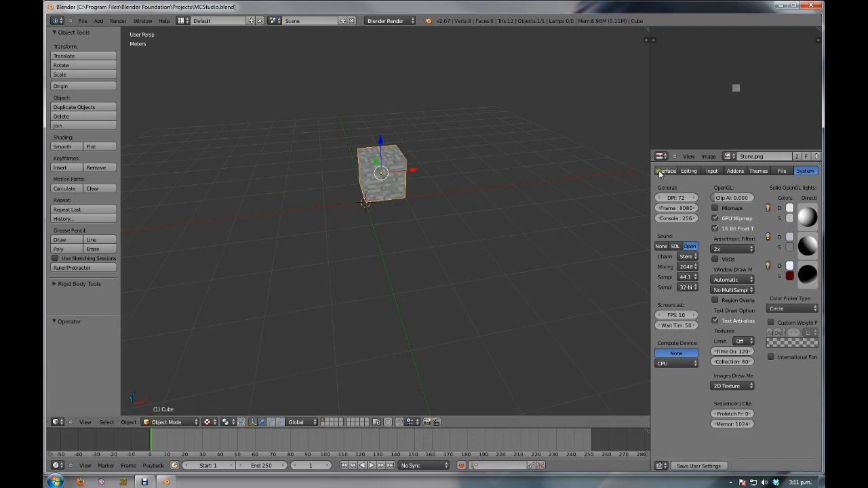
click(665, 170)
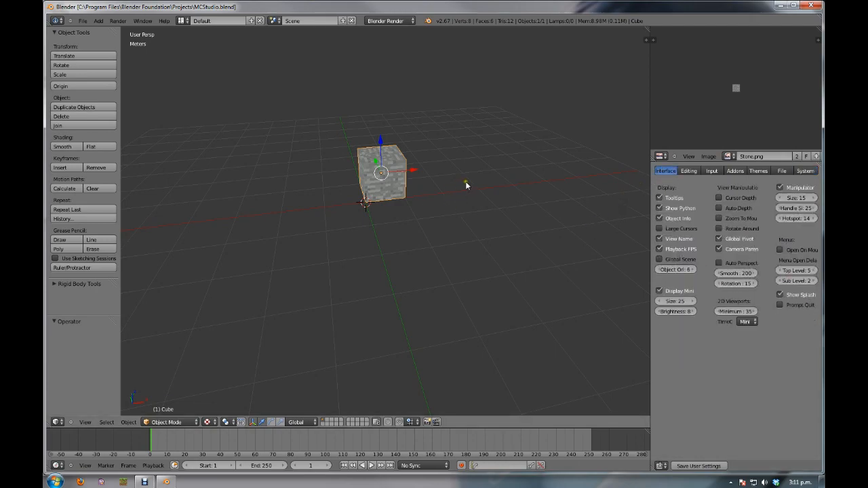
mouse_move(456, 203)
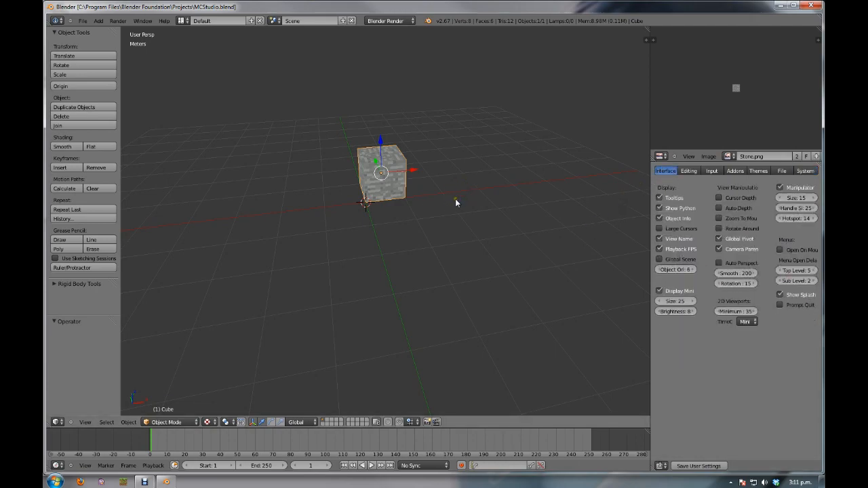